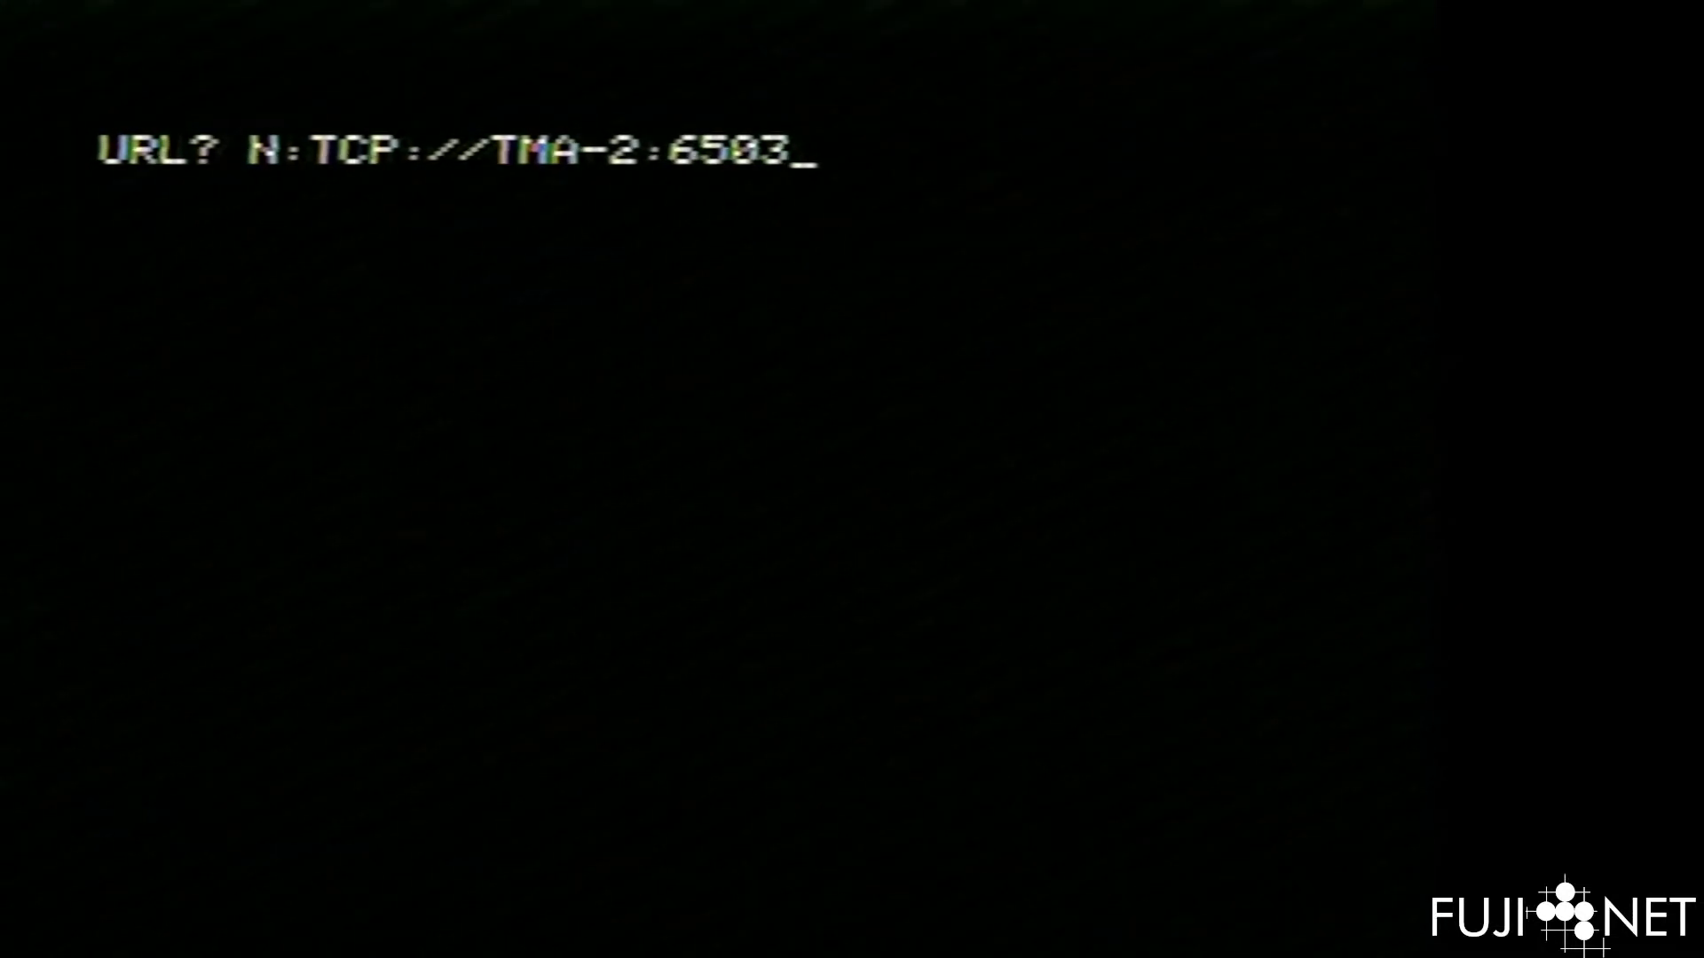
type("/")
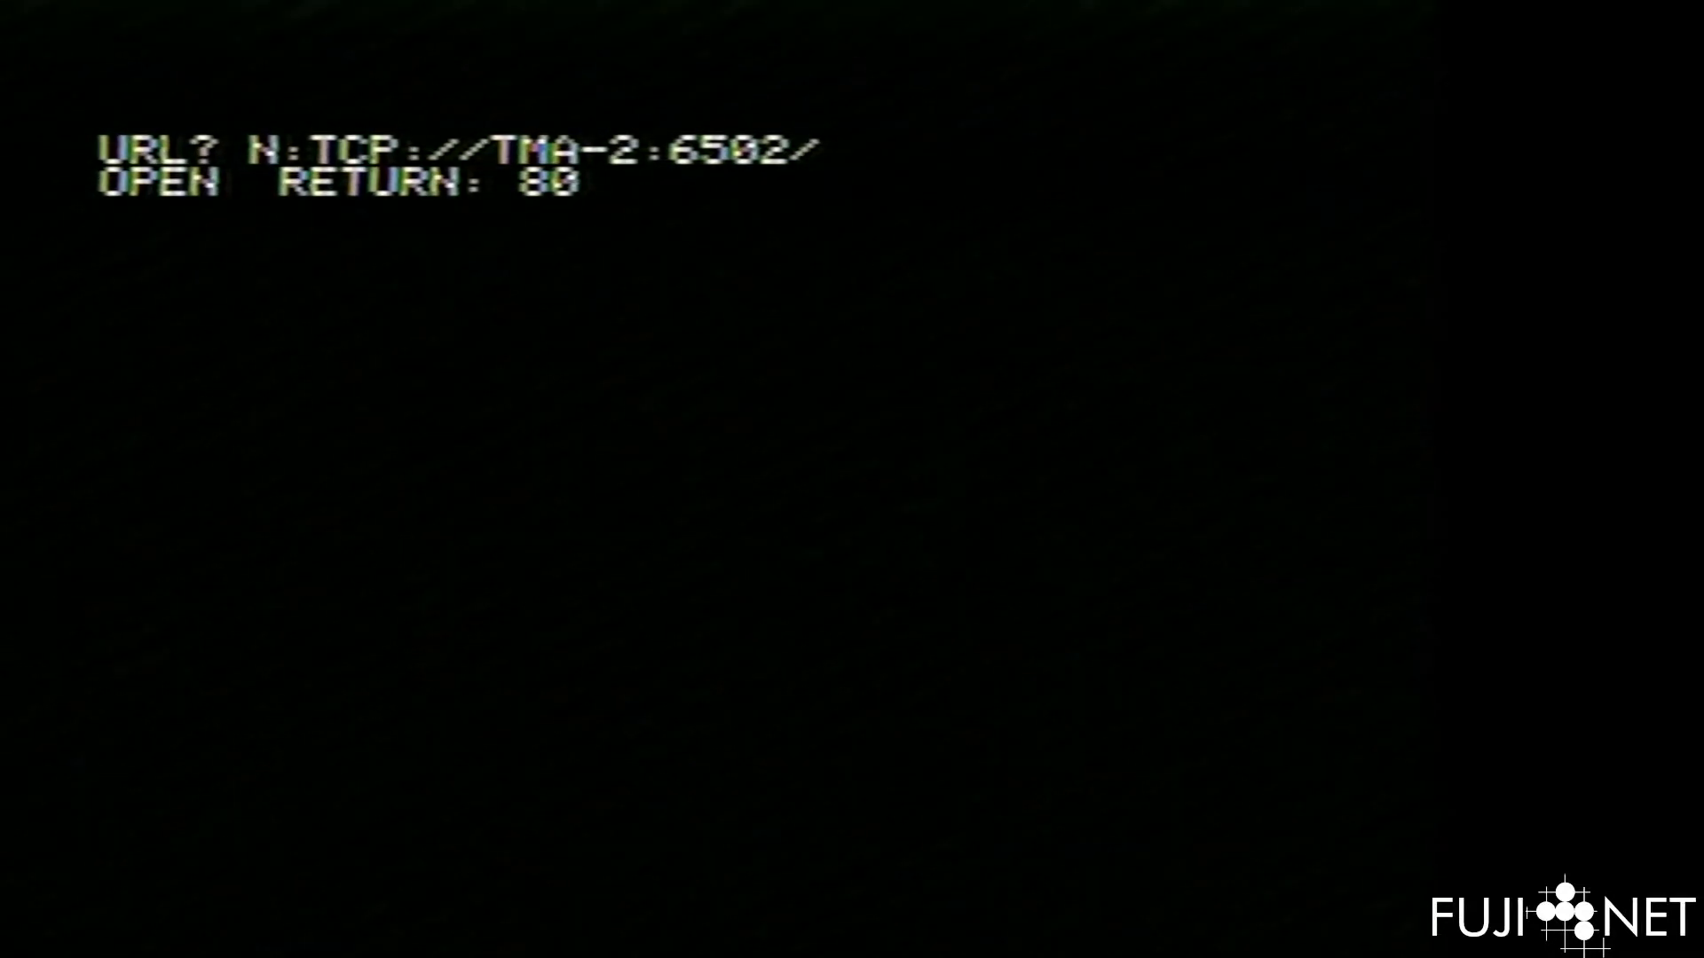
type("Testing from pc")
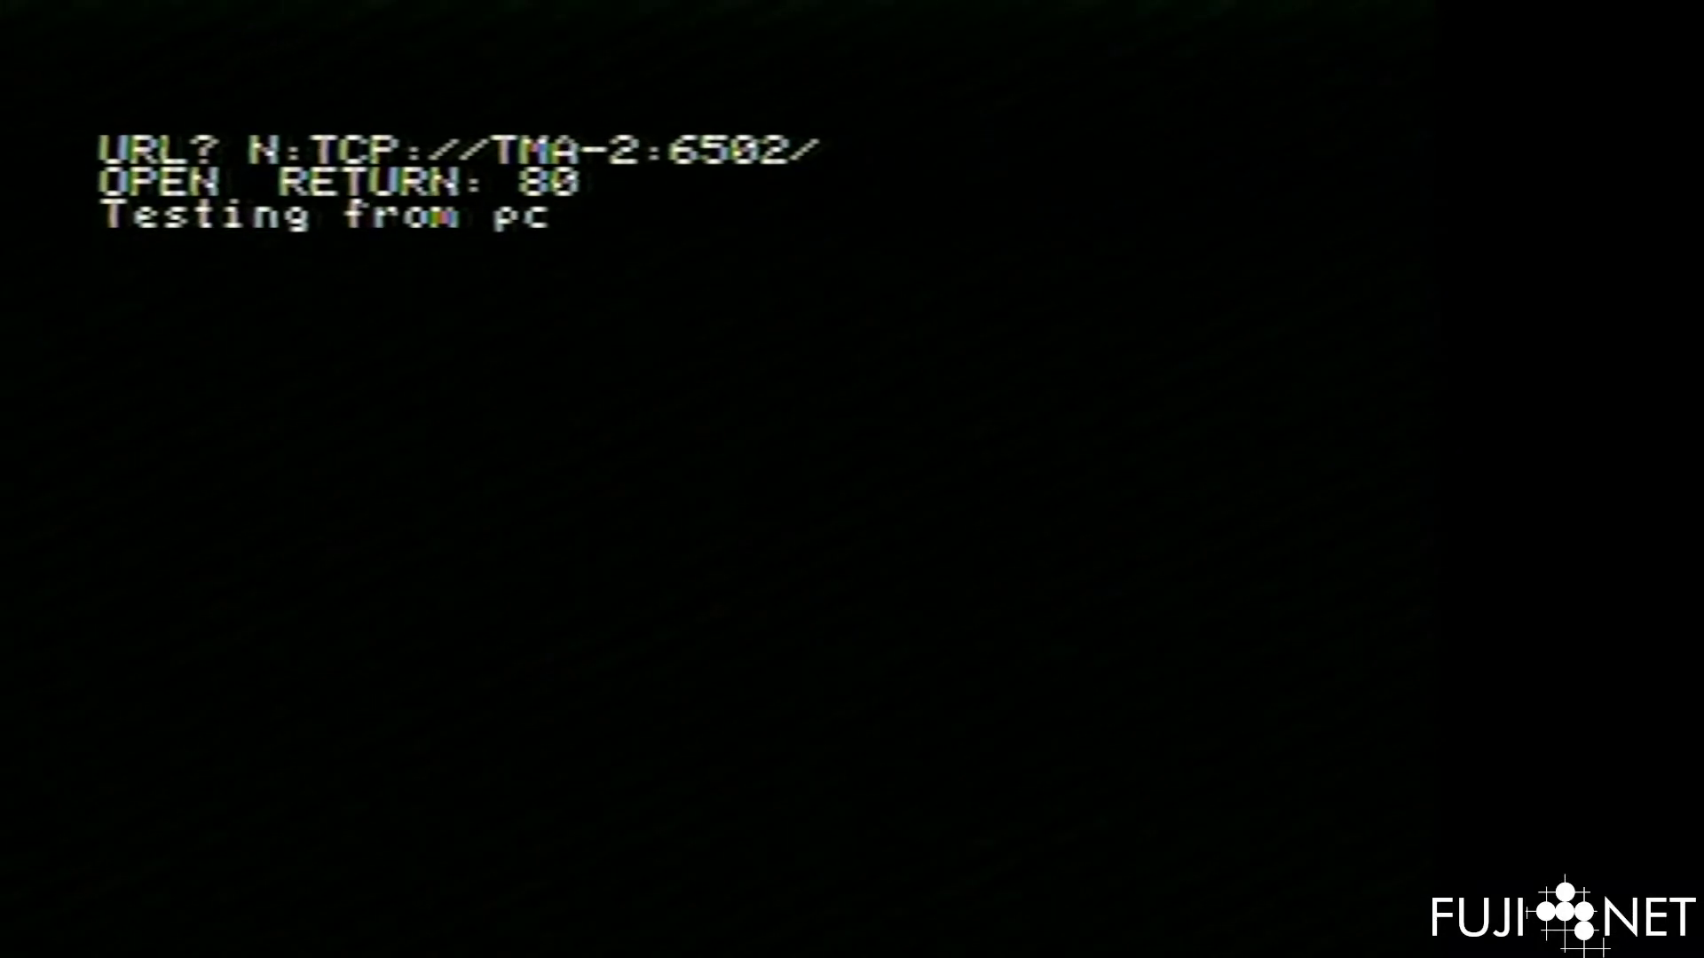
type("HTTPS://www.gnu.org")
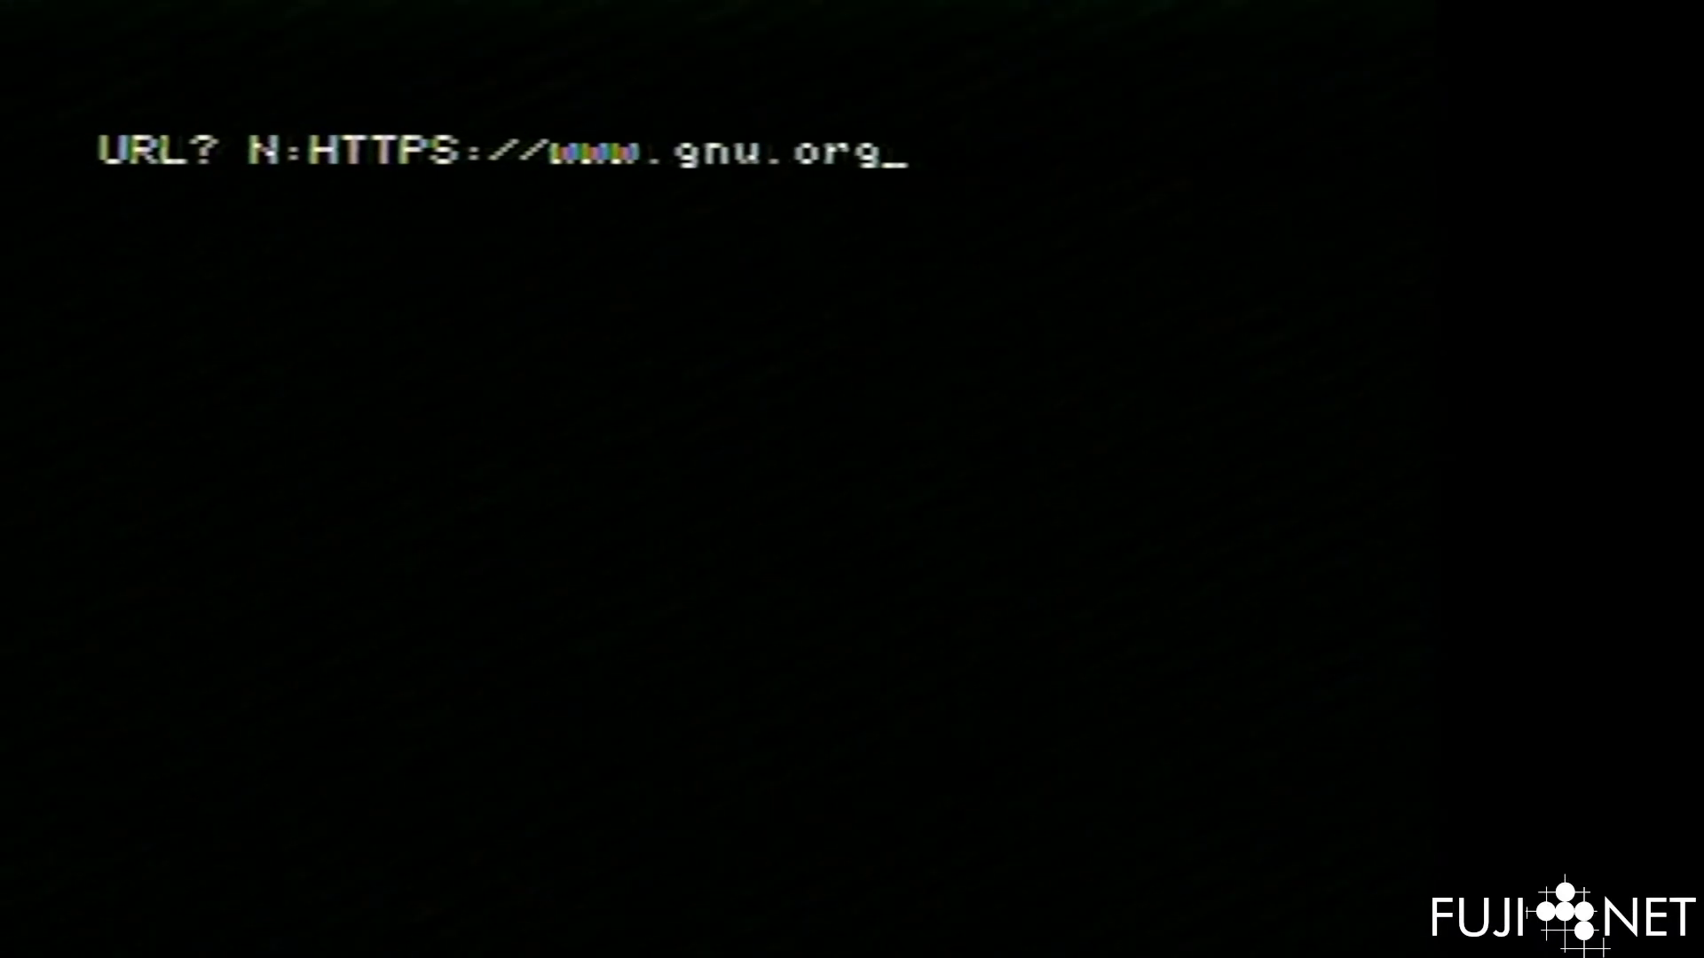
type("/")
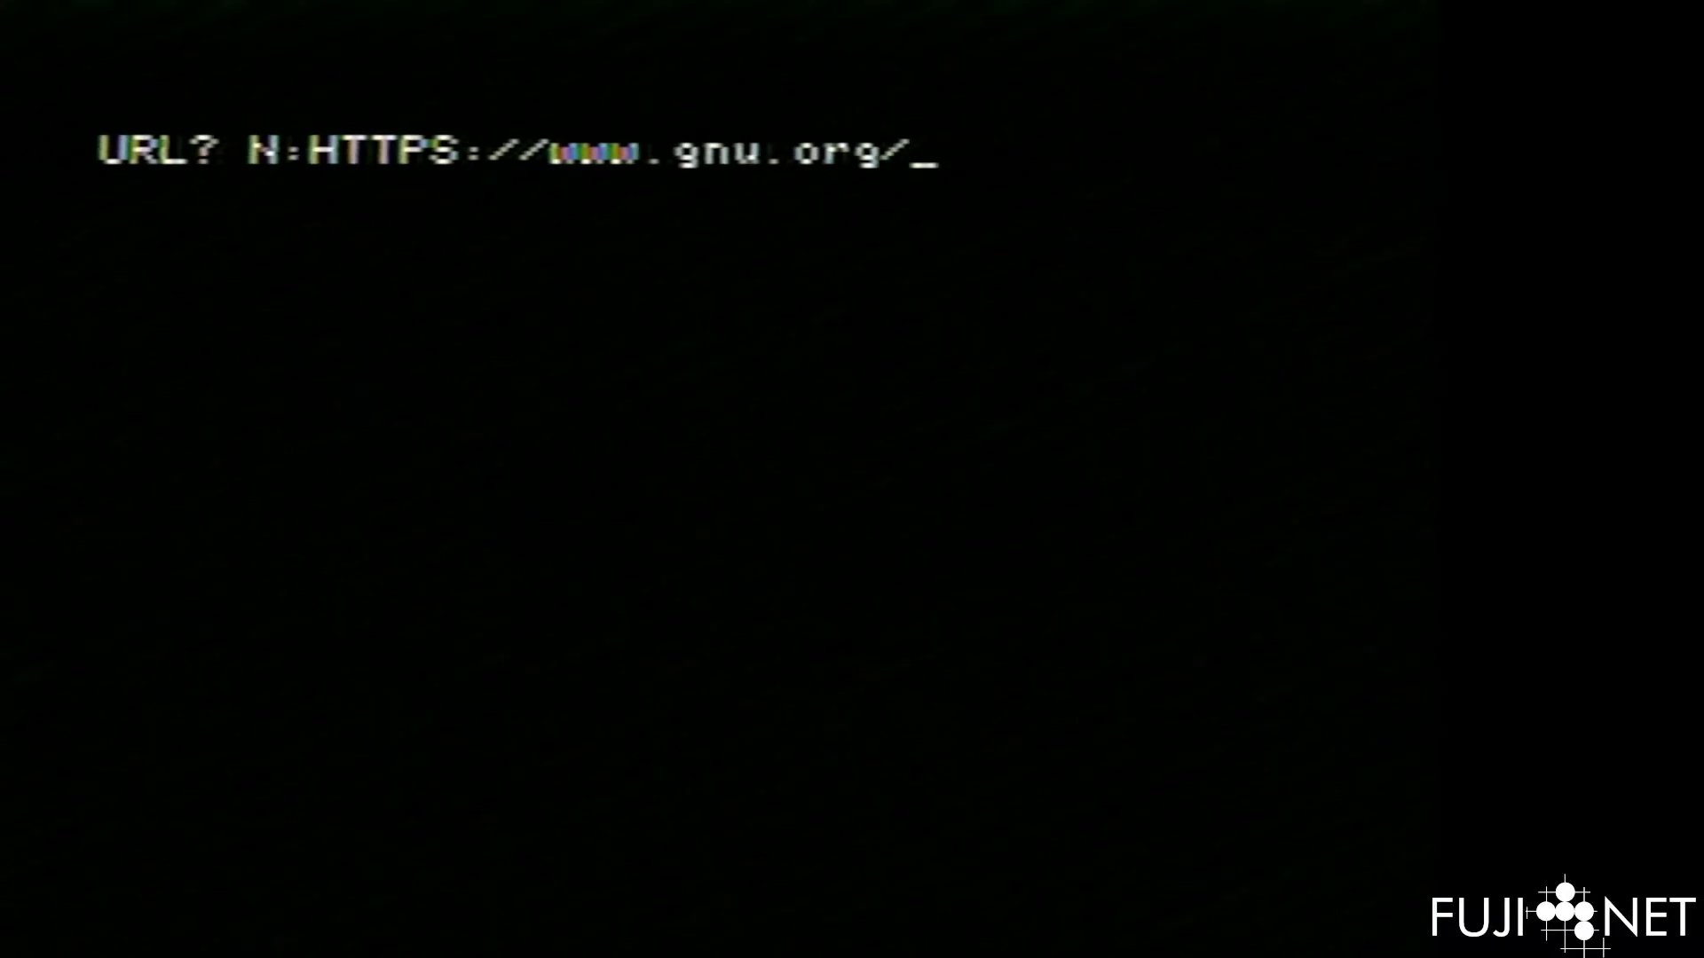
type("licenses/g")
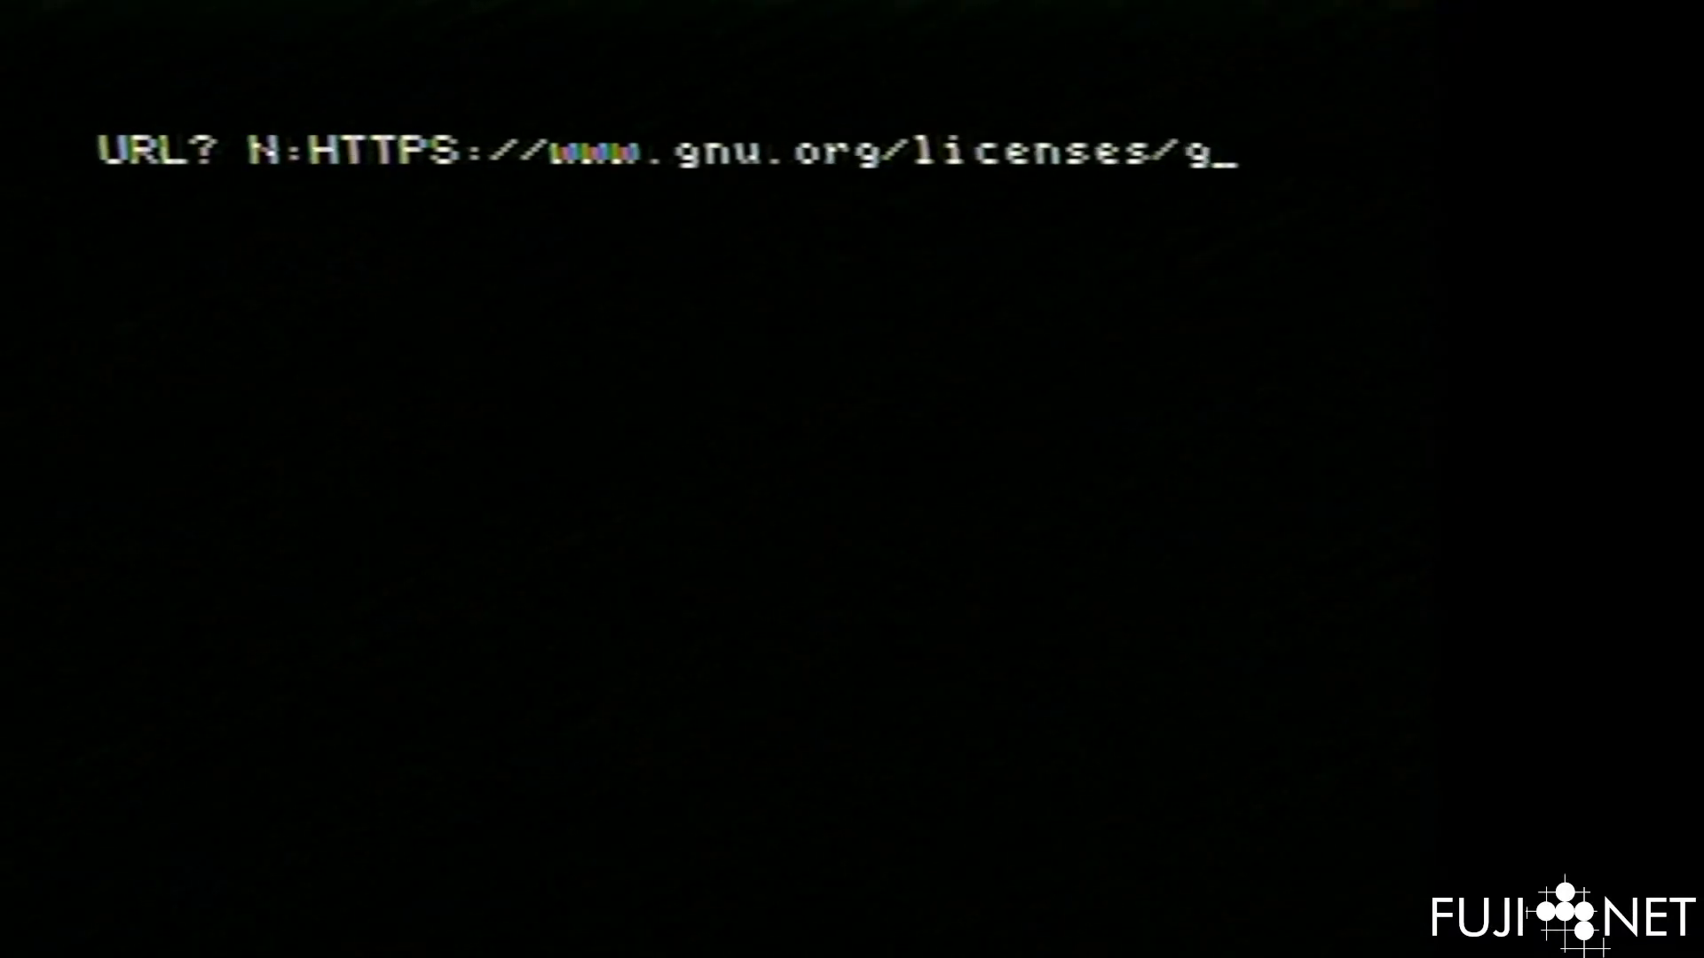
type("pl-3.0 t")
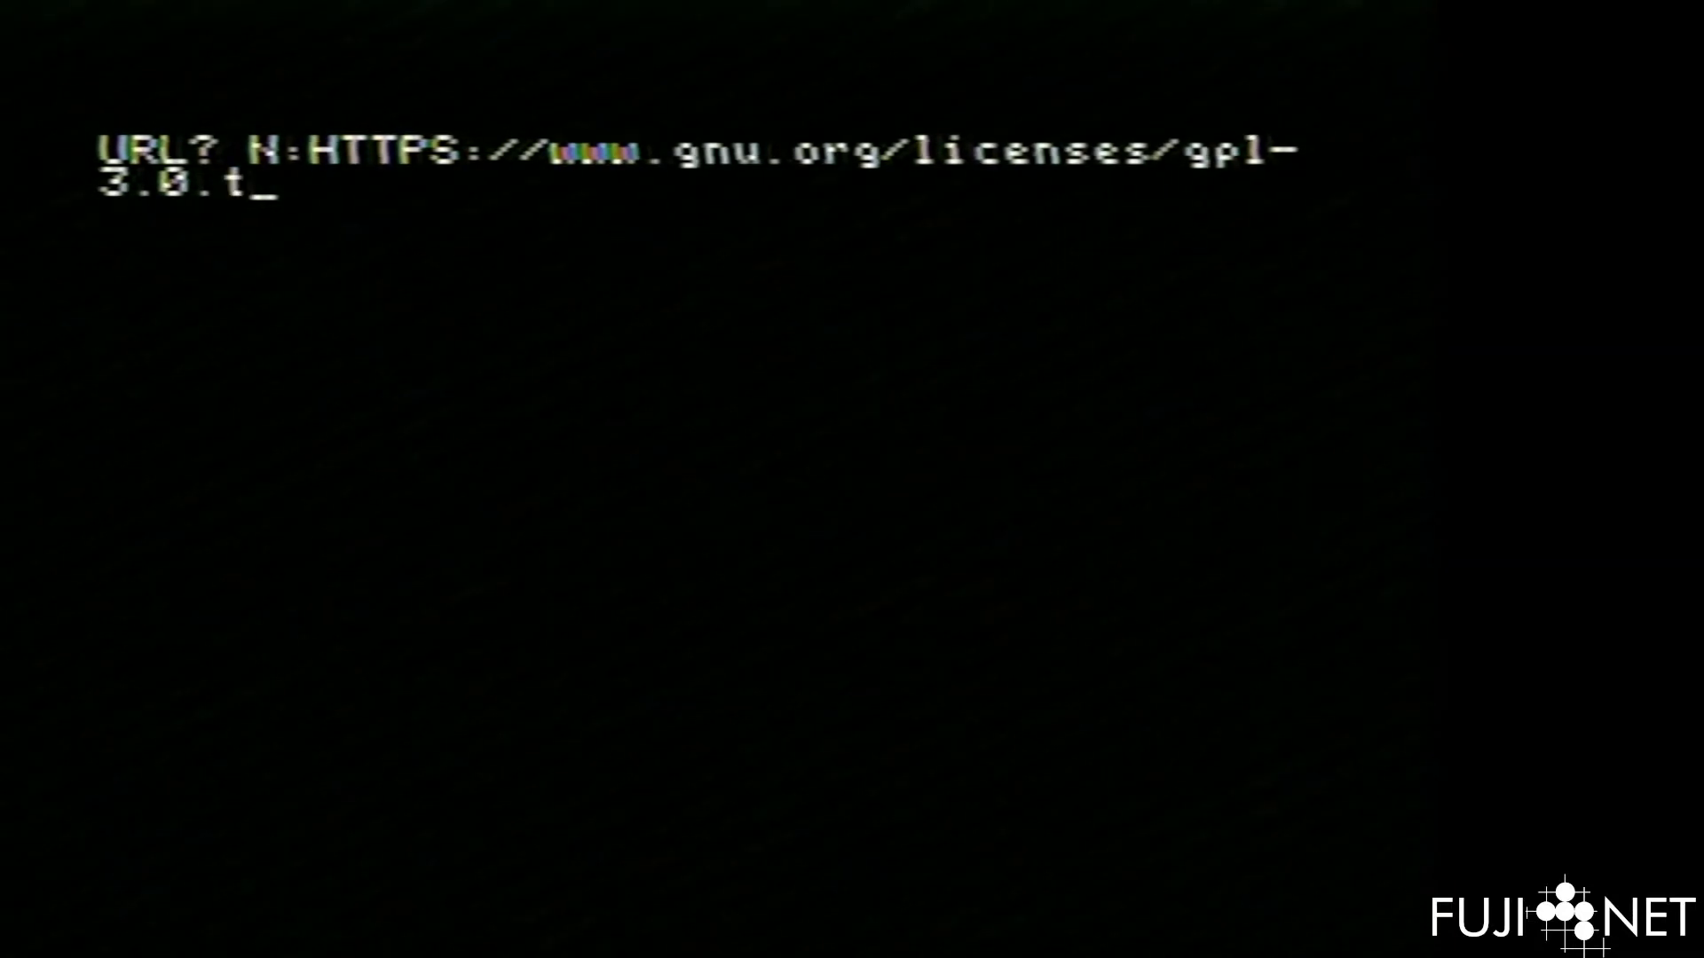
type("xt")
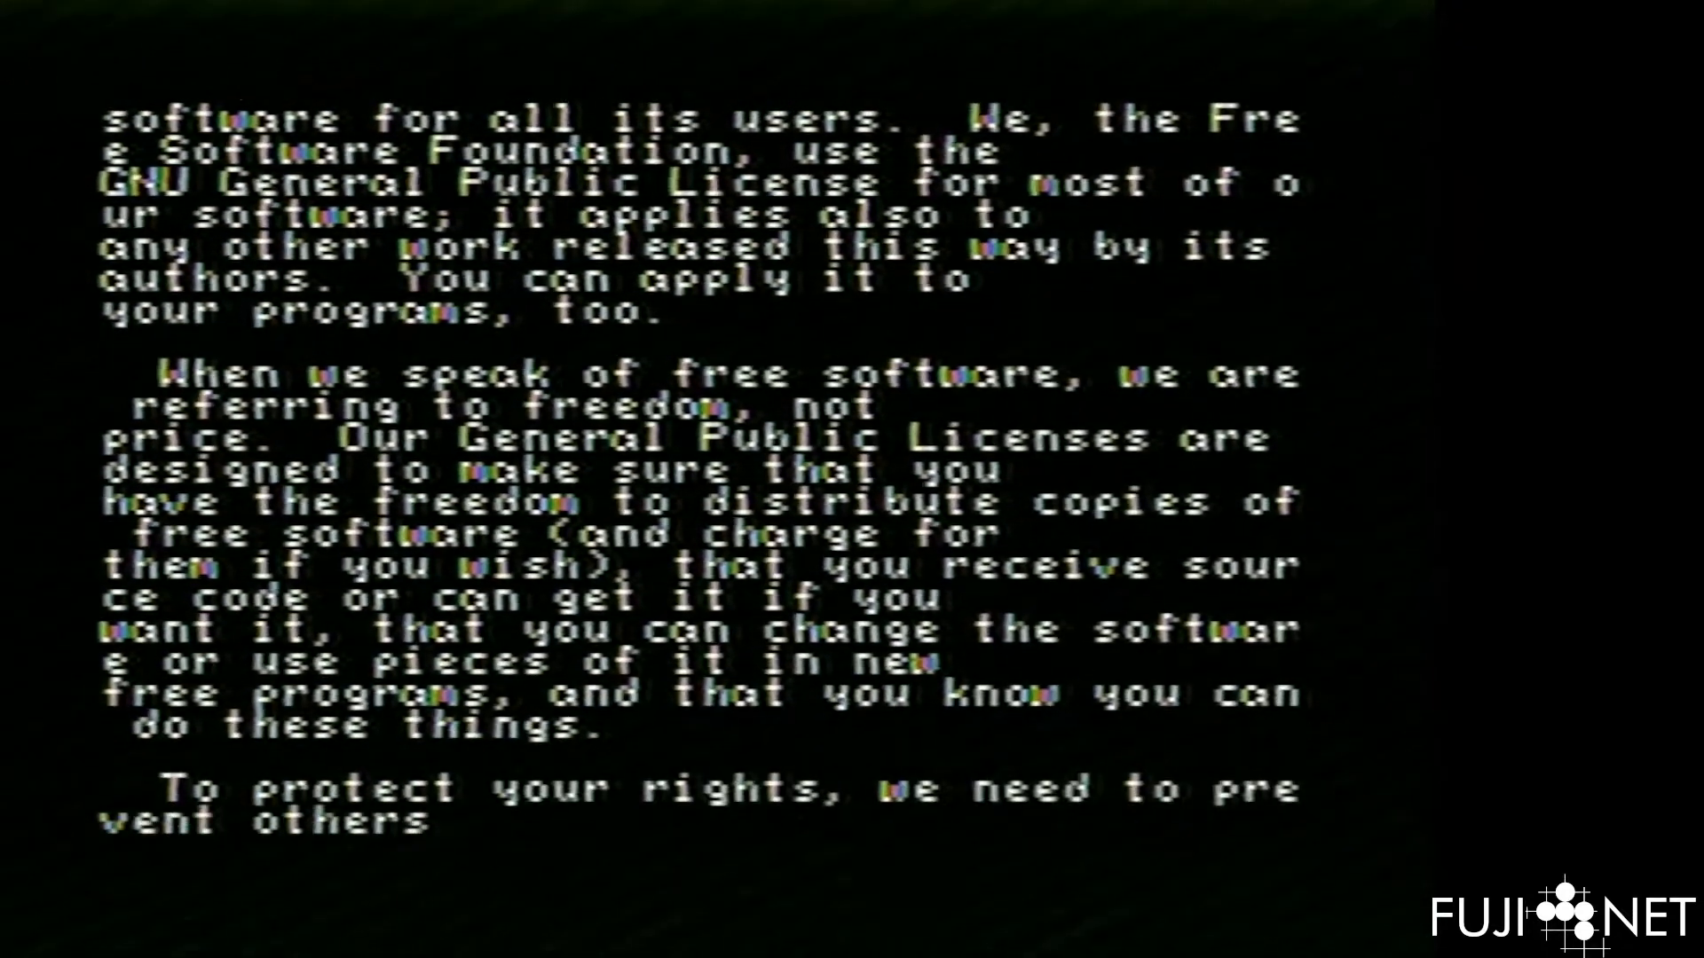
scroll("down", 3)
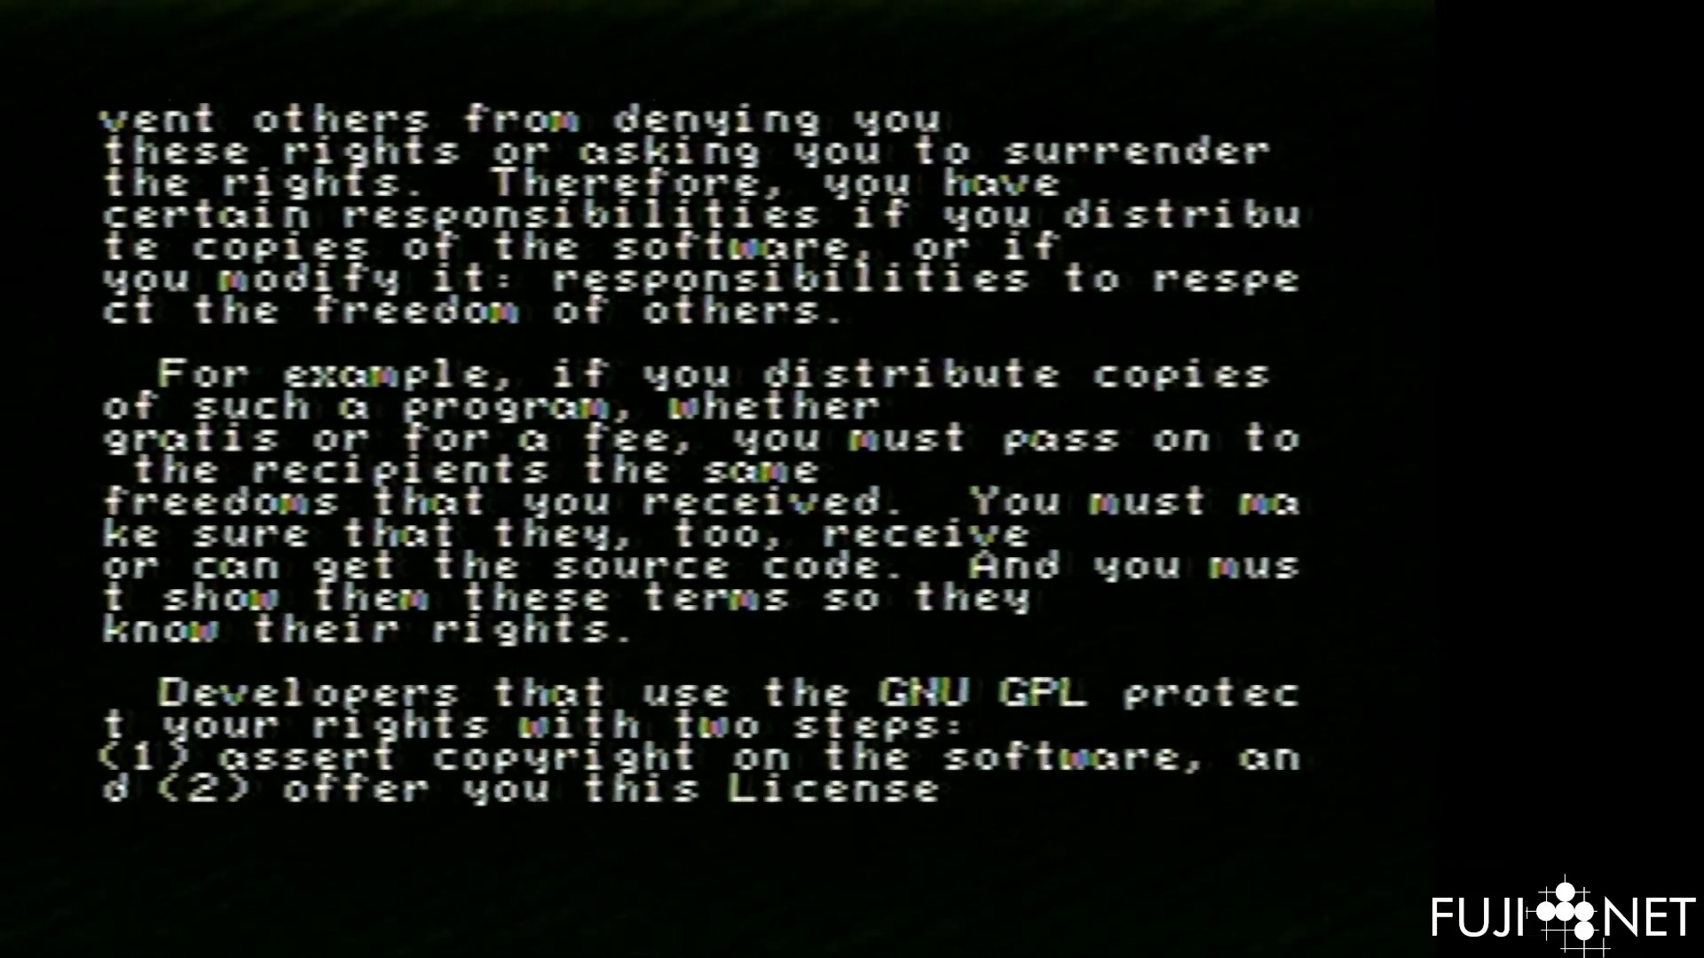
scroll("down", 3)
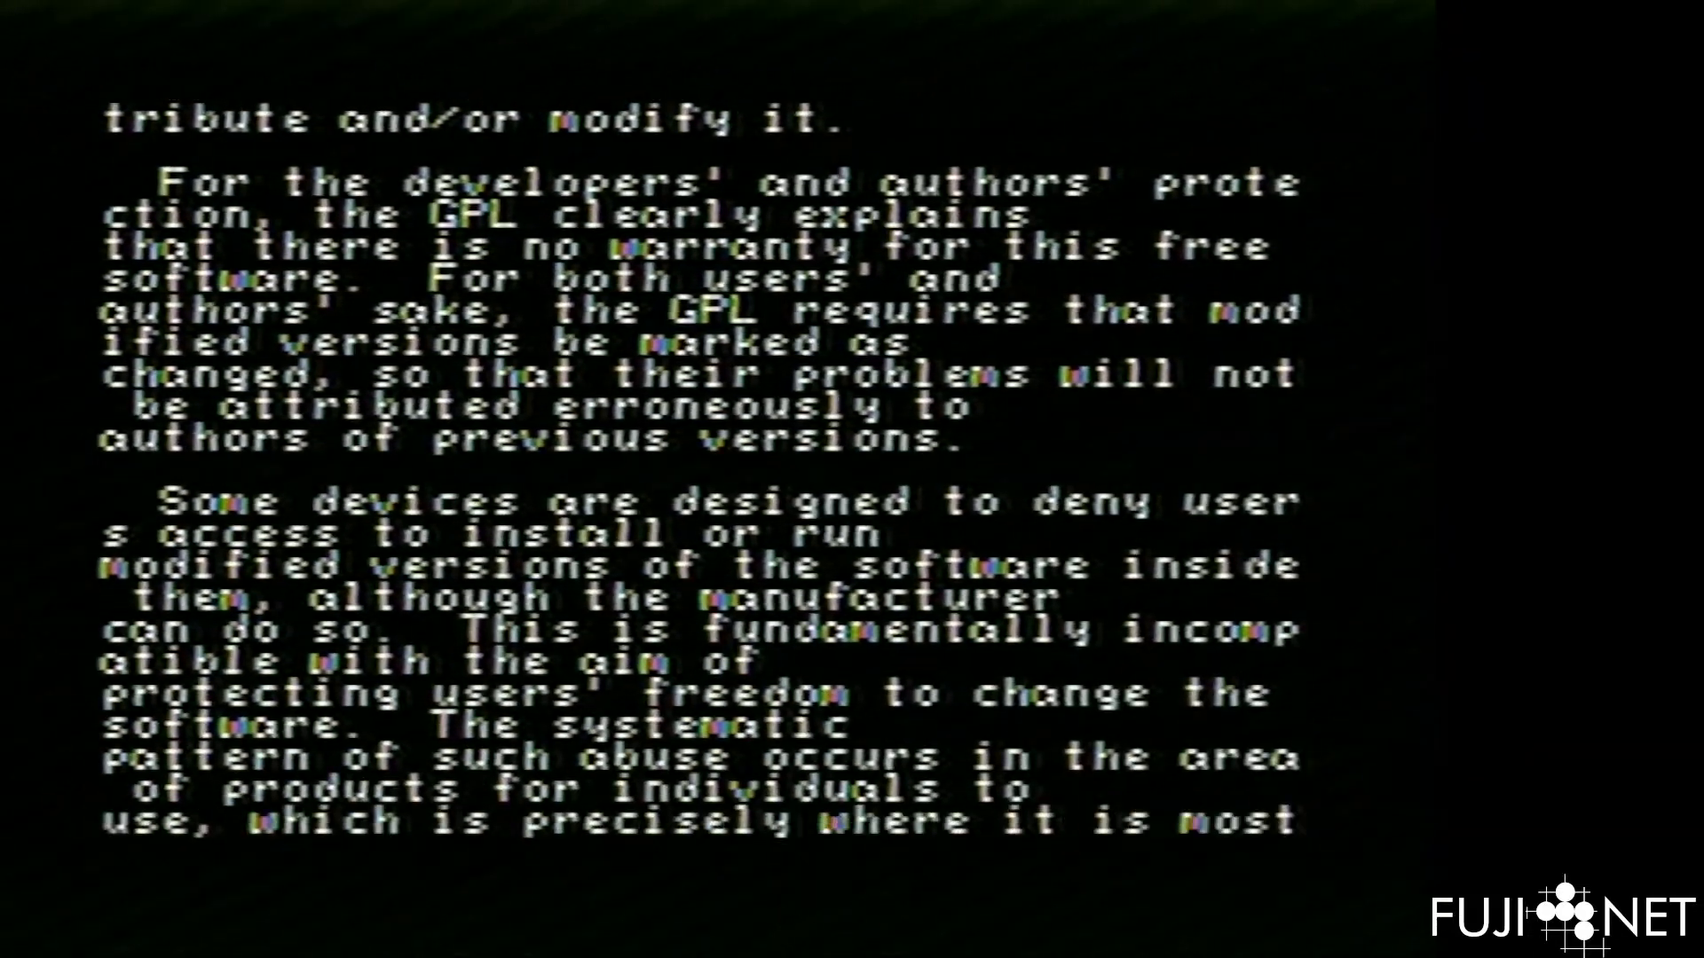
scroll("down", 3)
type("N:FTP://ftp.pigwa.ne")
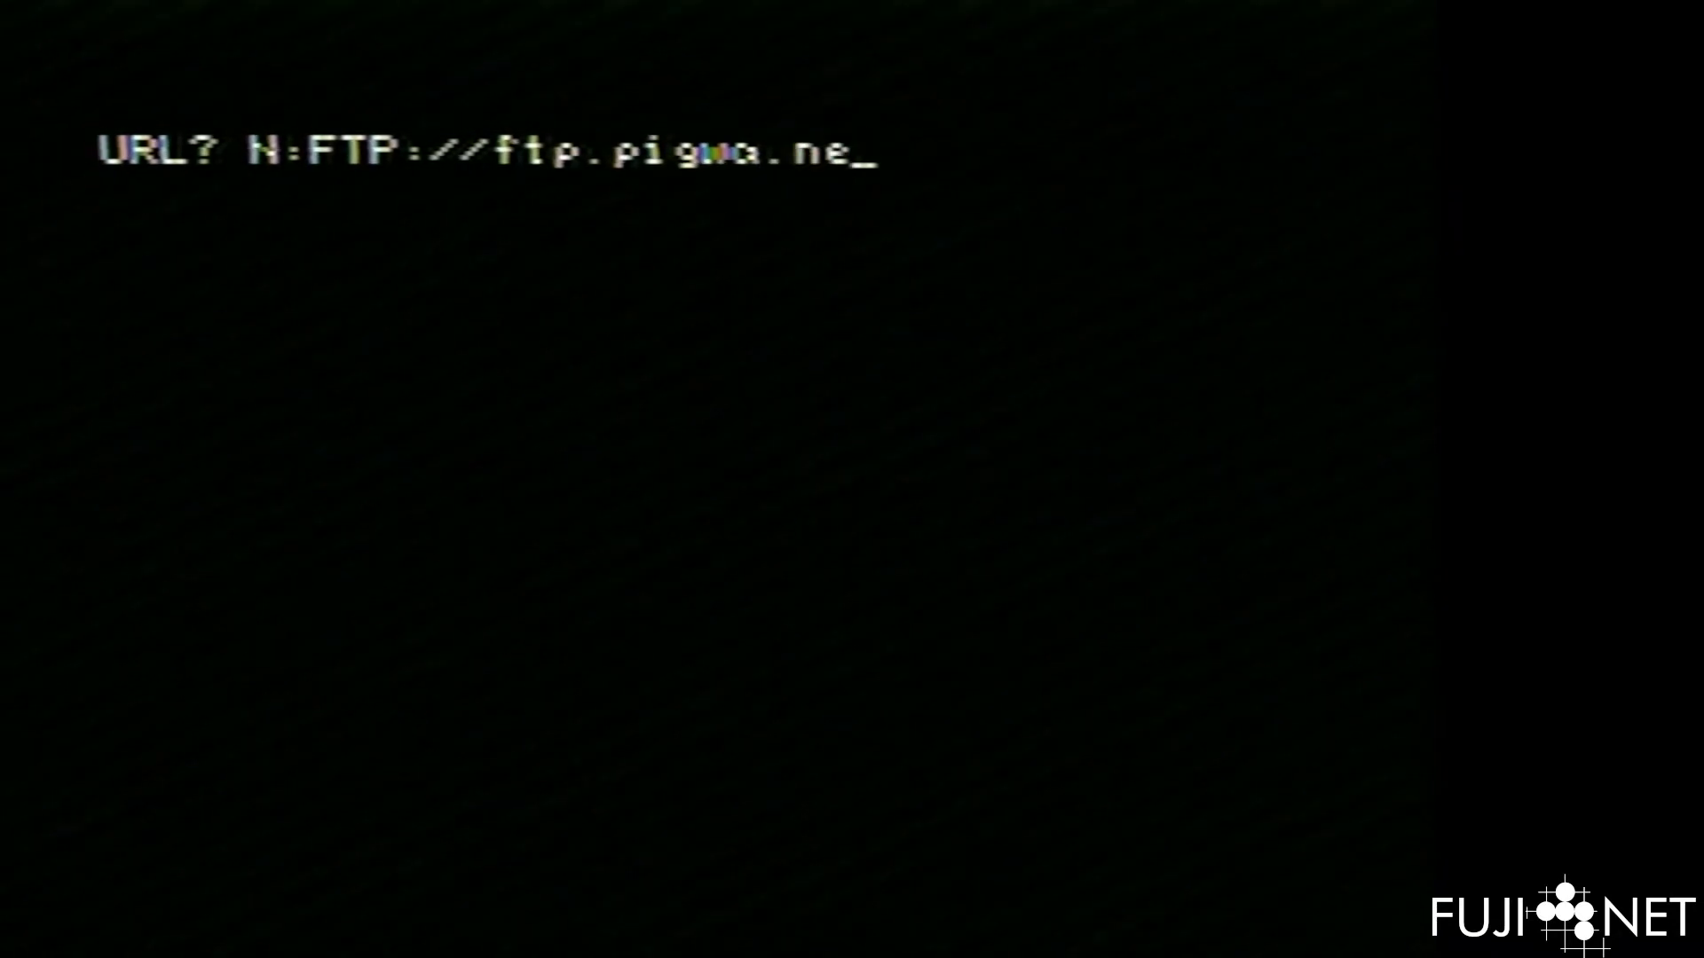
type("t/welcome.")
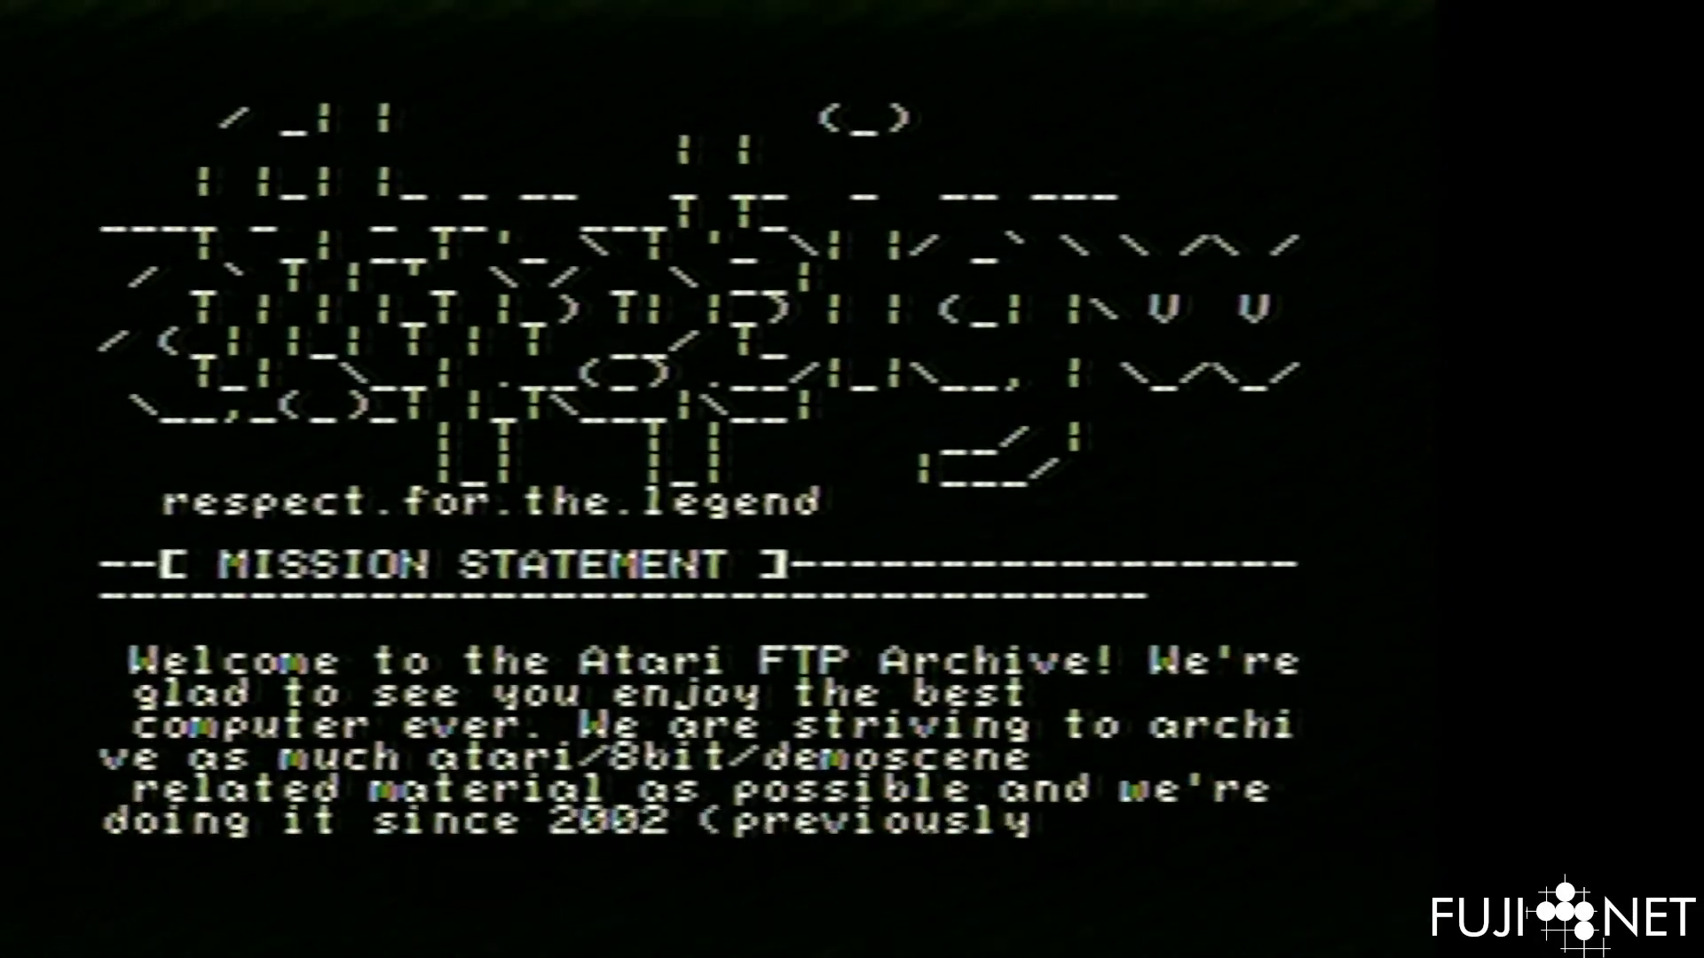
scroll("down", 3)
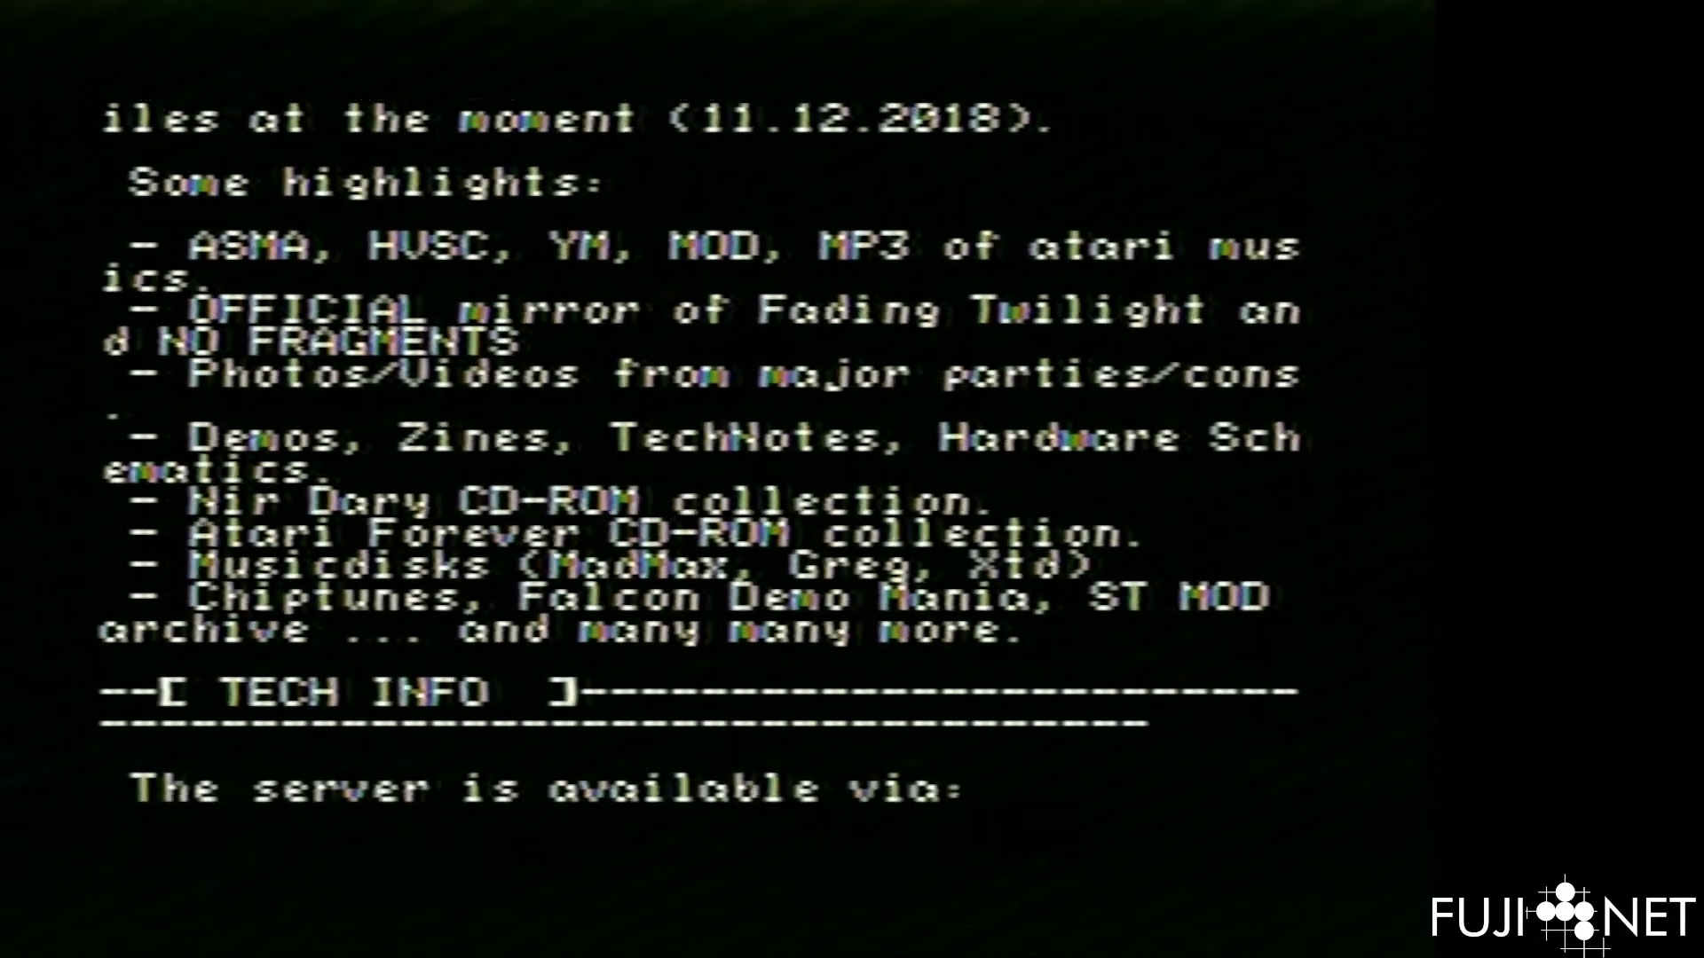
scroll("down", 3)
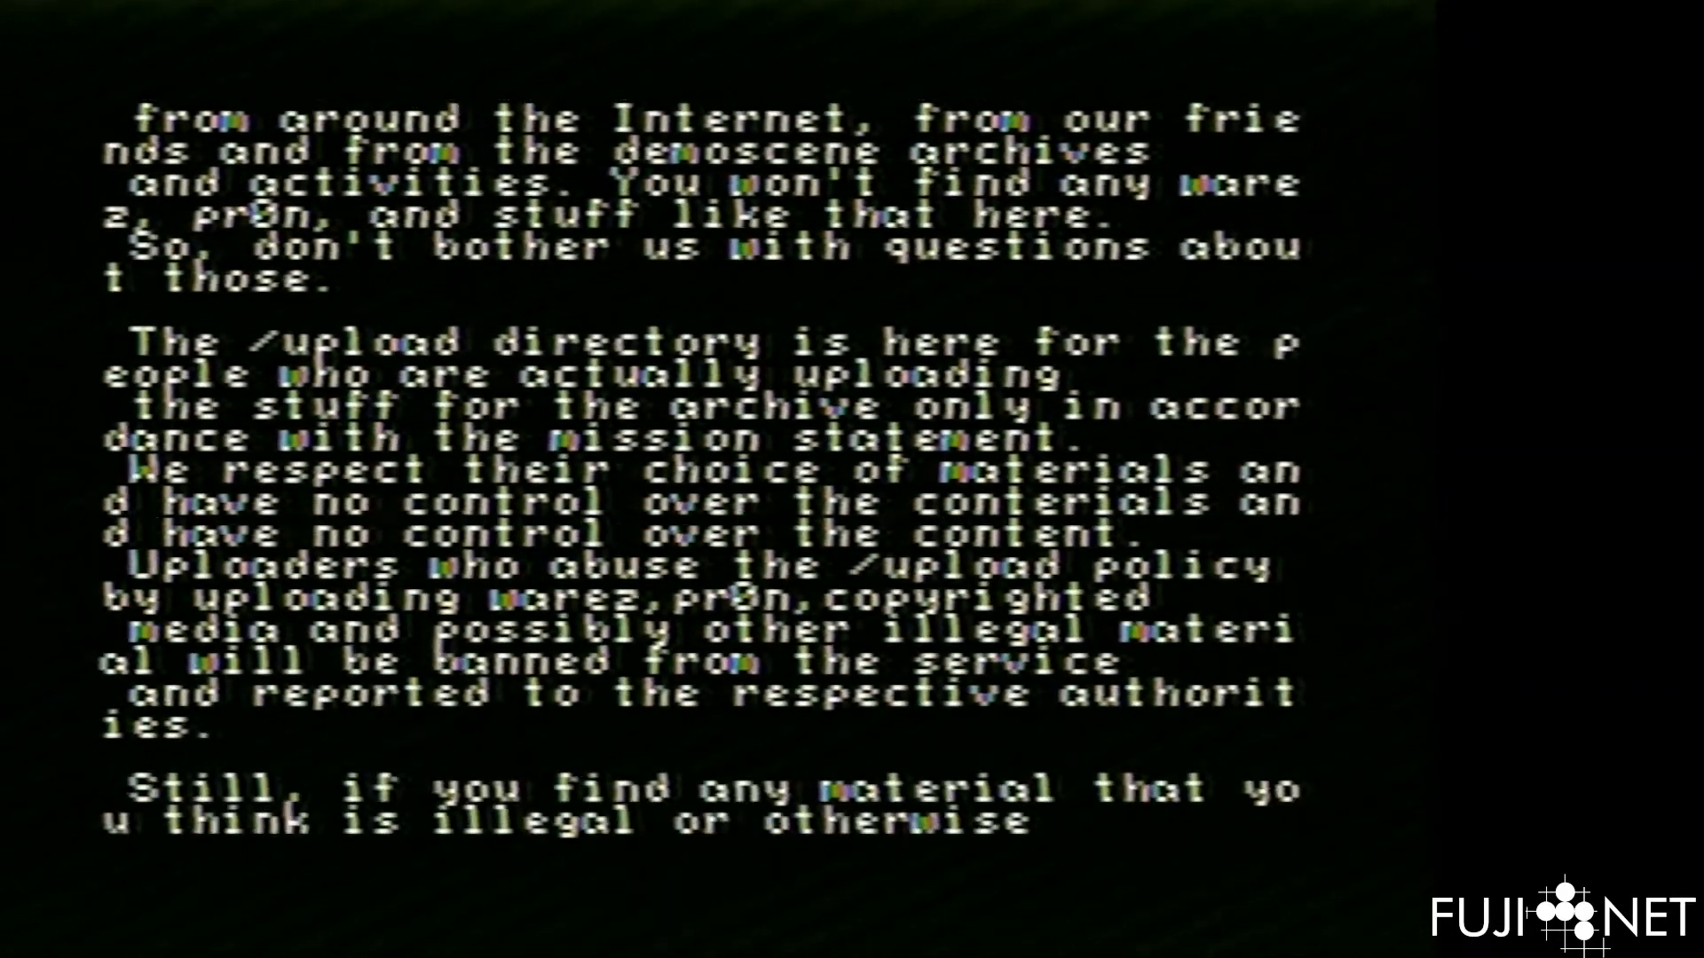
scroll("down", 3)
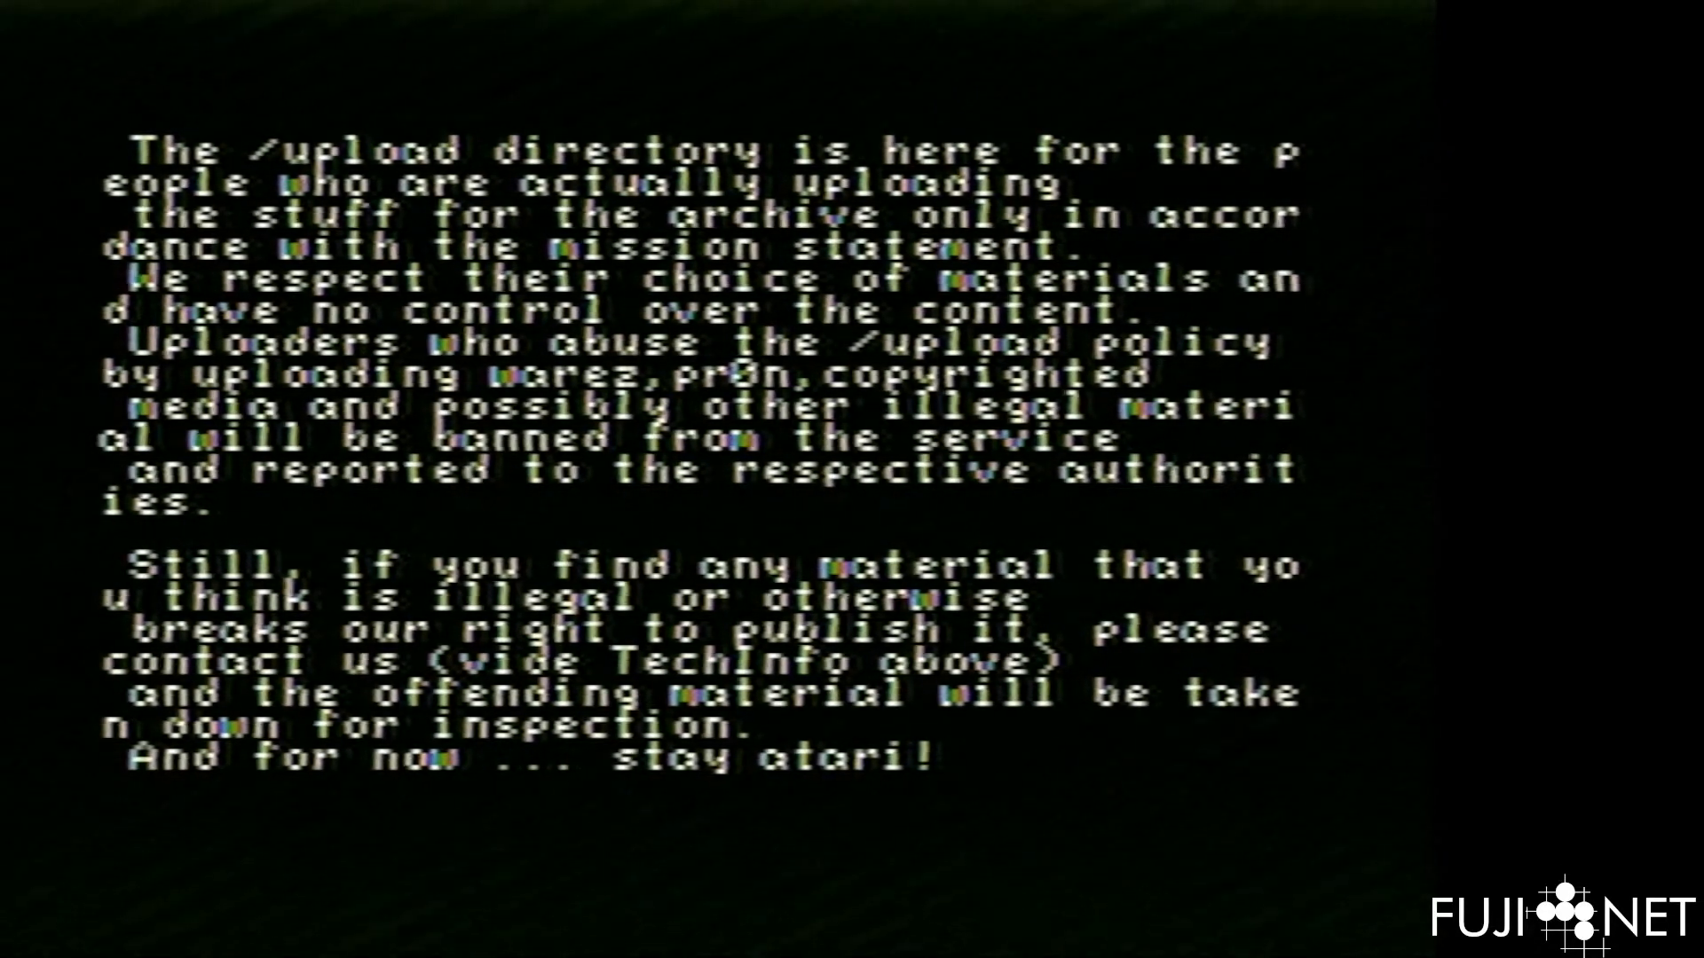
type("N:TNFS://TMA-2/gpl.txt")
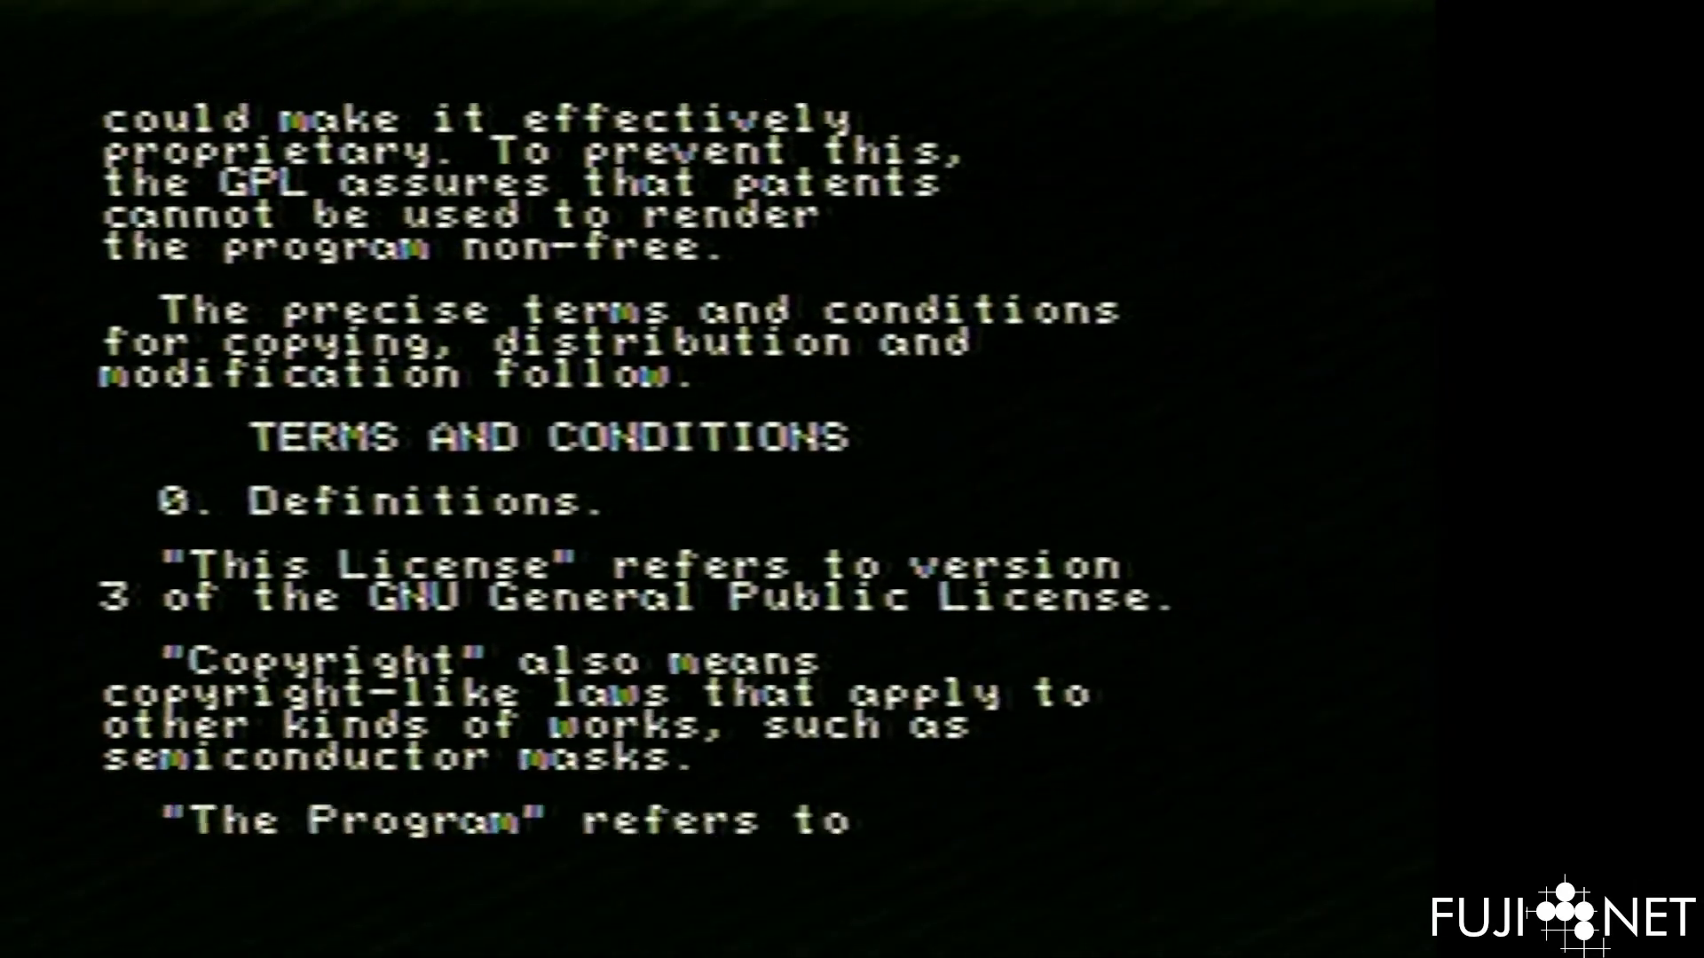
scroll("down", 3)
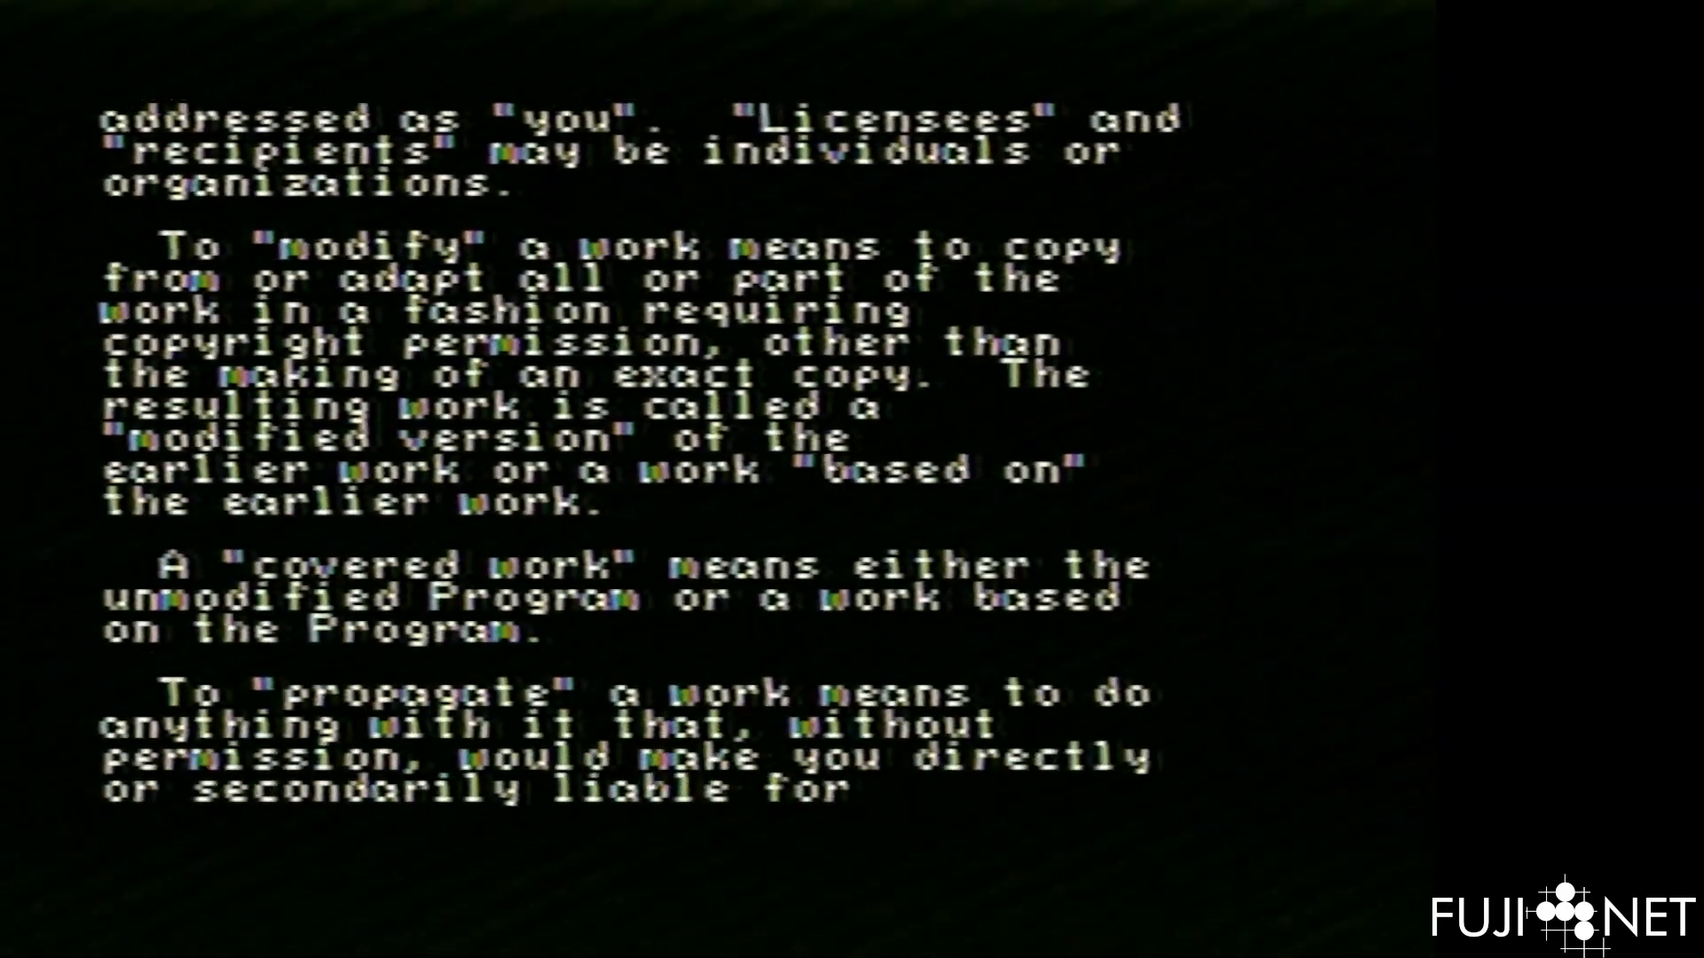
scroll("down", 3)
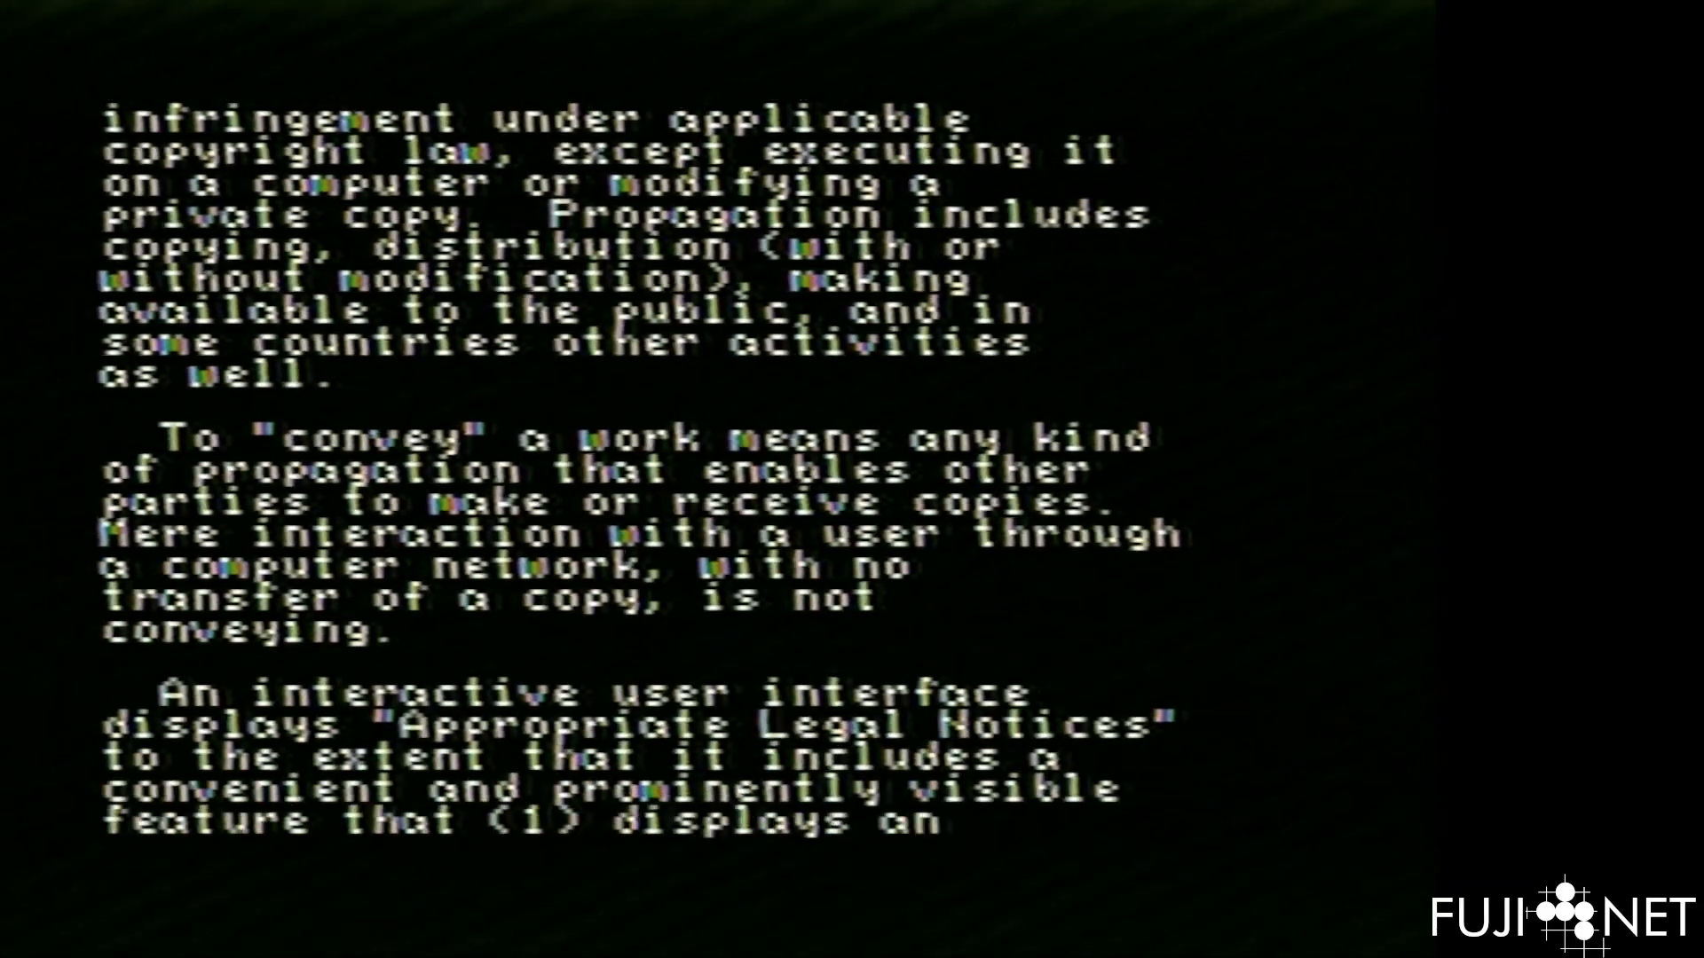
scroll("down", 3)
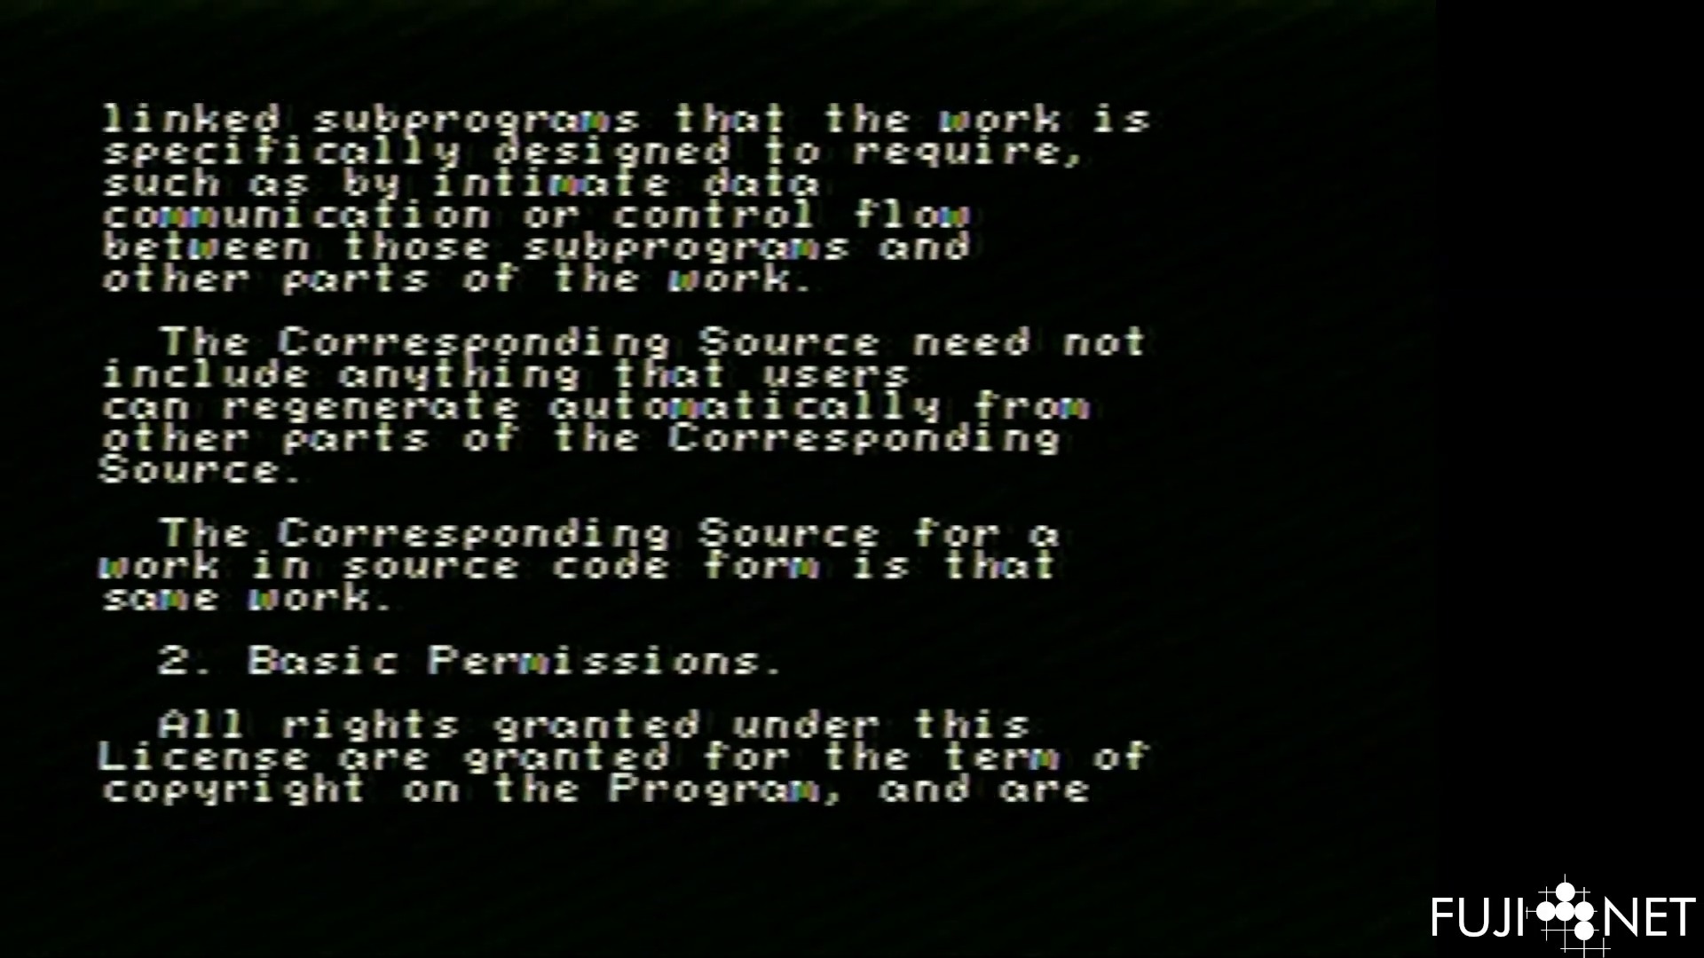
scroll("down", 3)
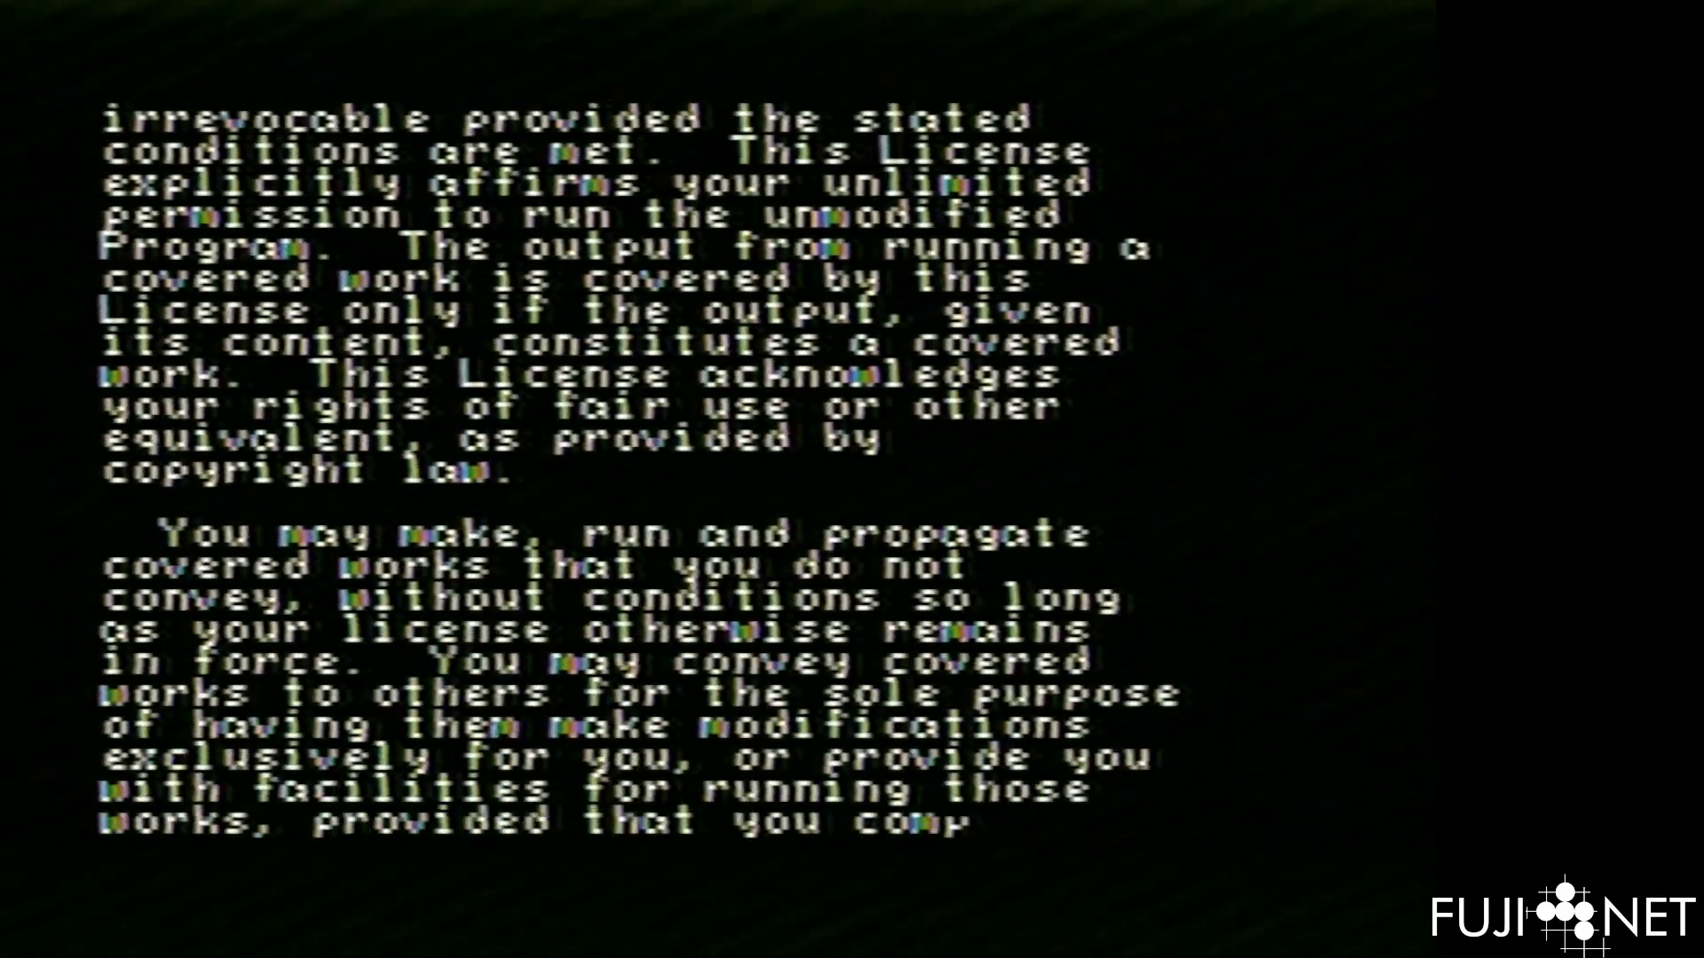
scroll("down", 3)
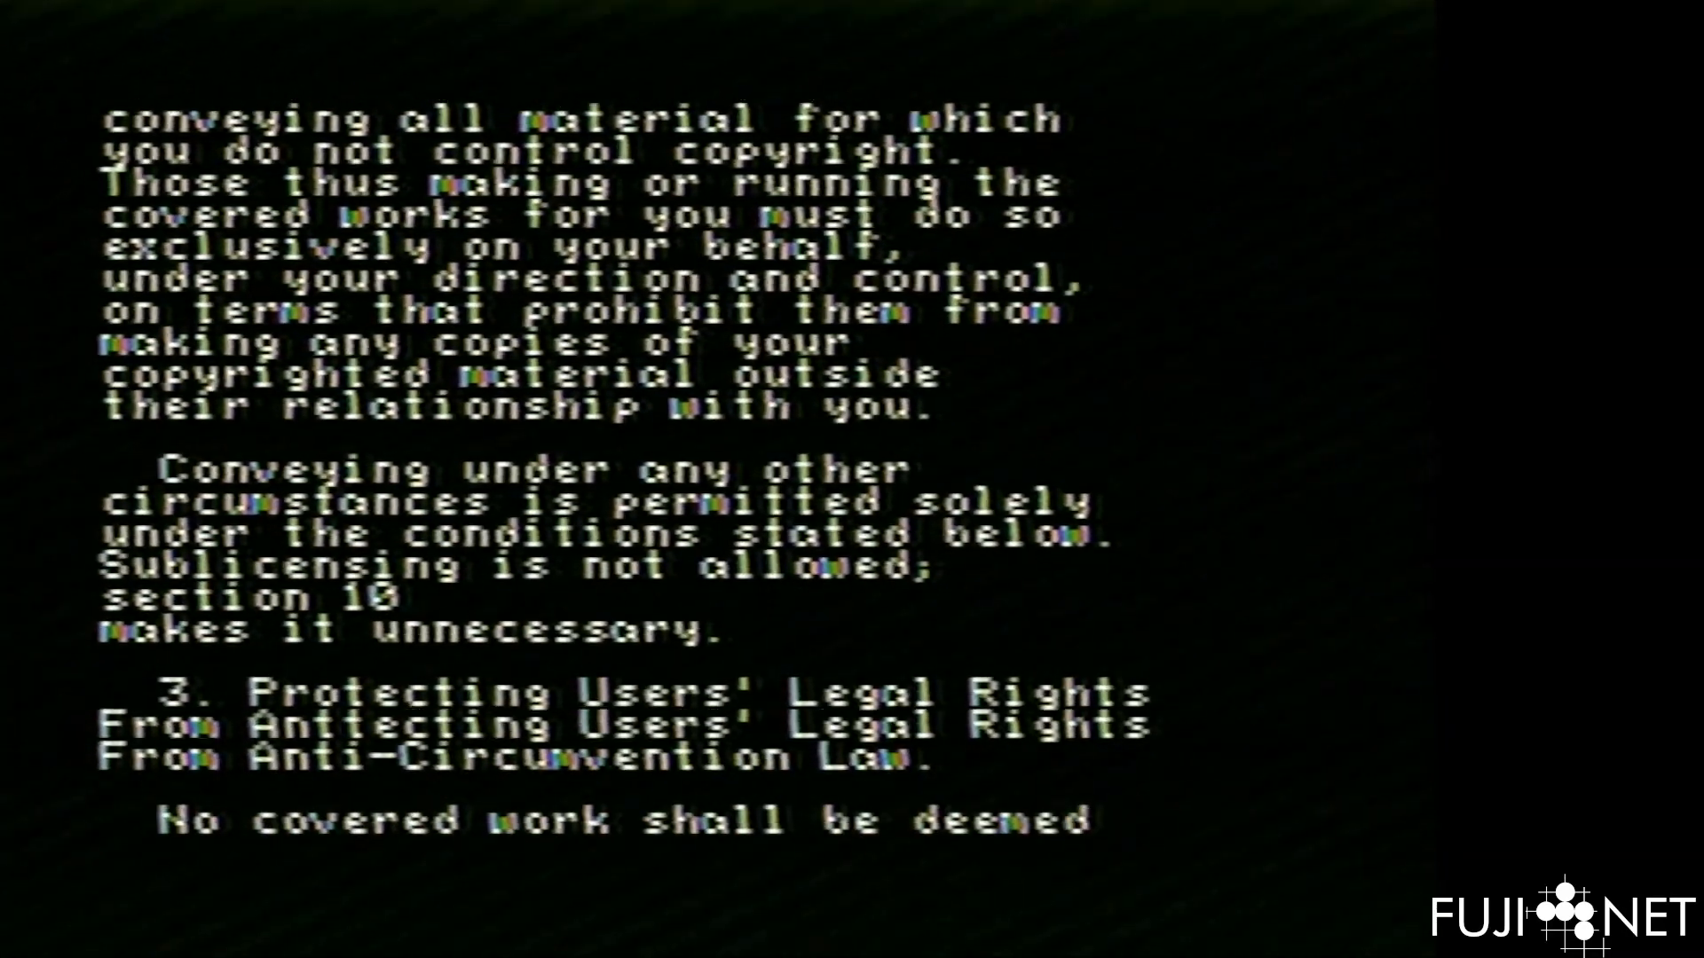
scroll("down", 3)
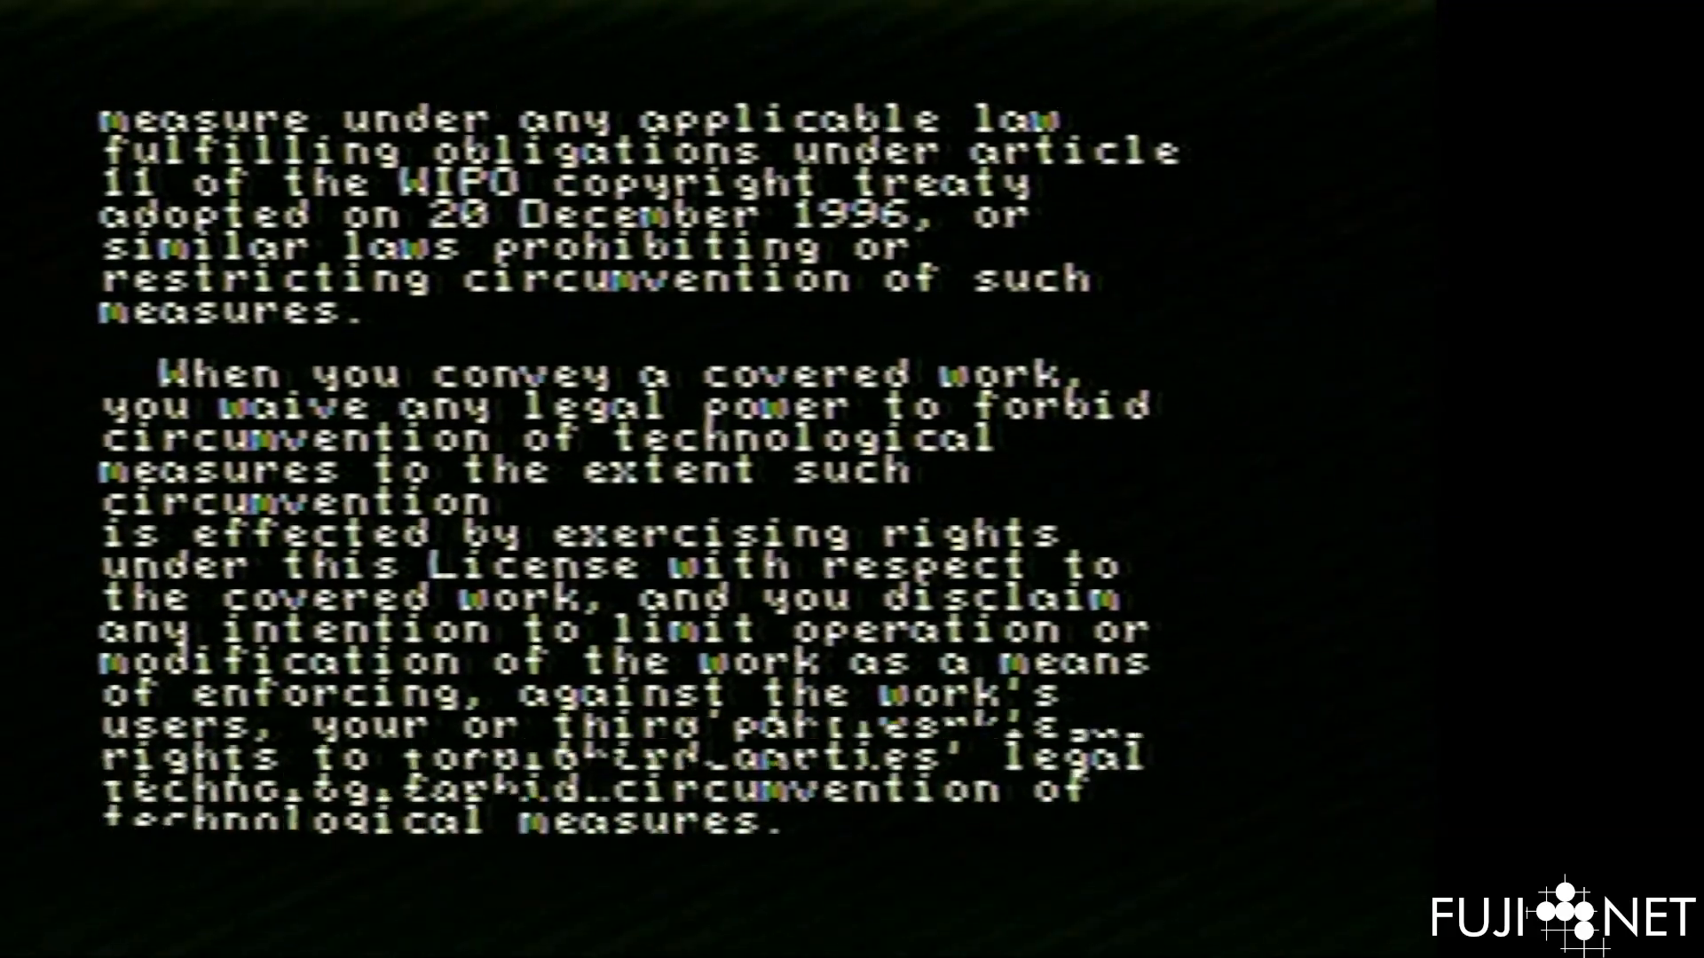